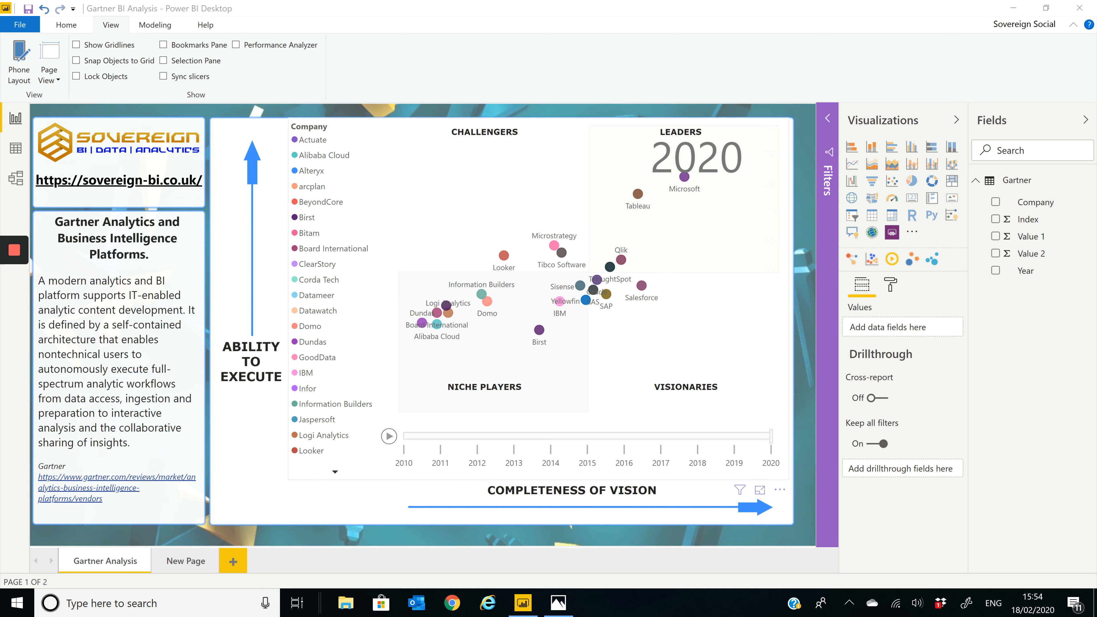
# Play the chart's year animation to 2020, then view the original Gartner 2020 image in Photos.
pyautogui.click(389, 436)
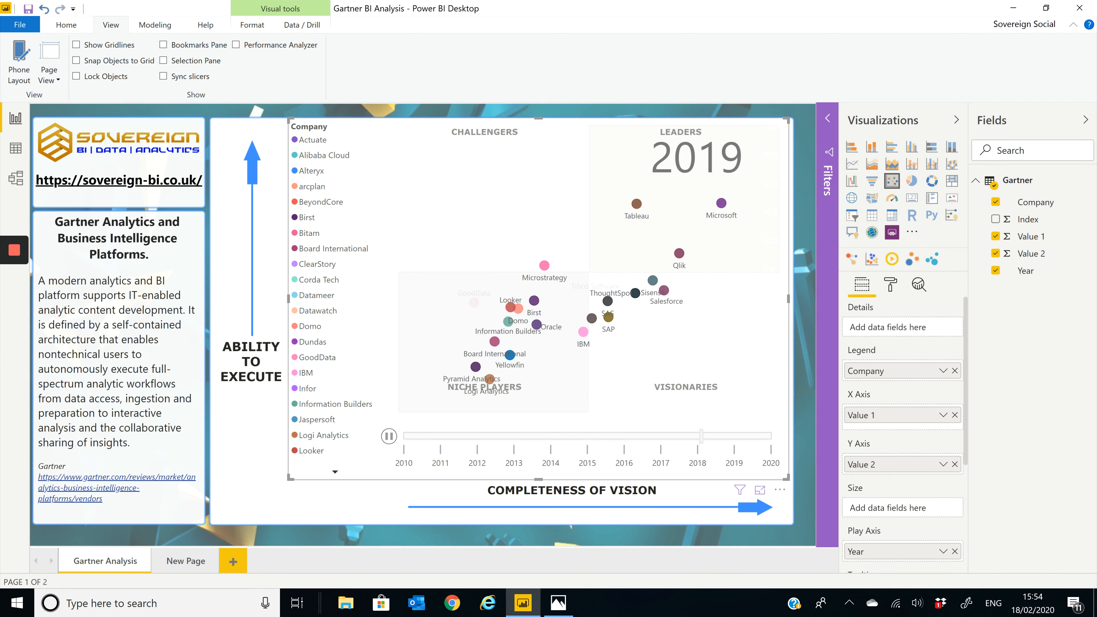
pyautogui.click(389, 436)
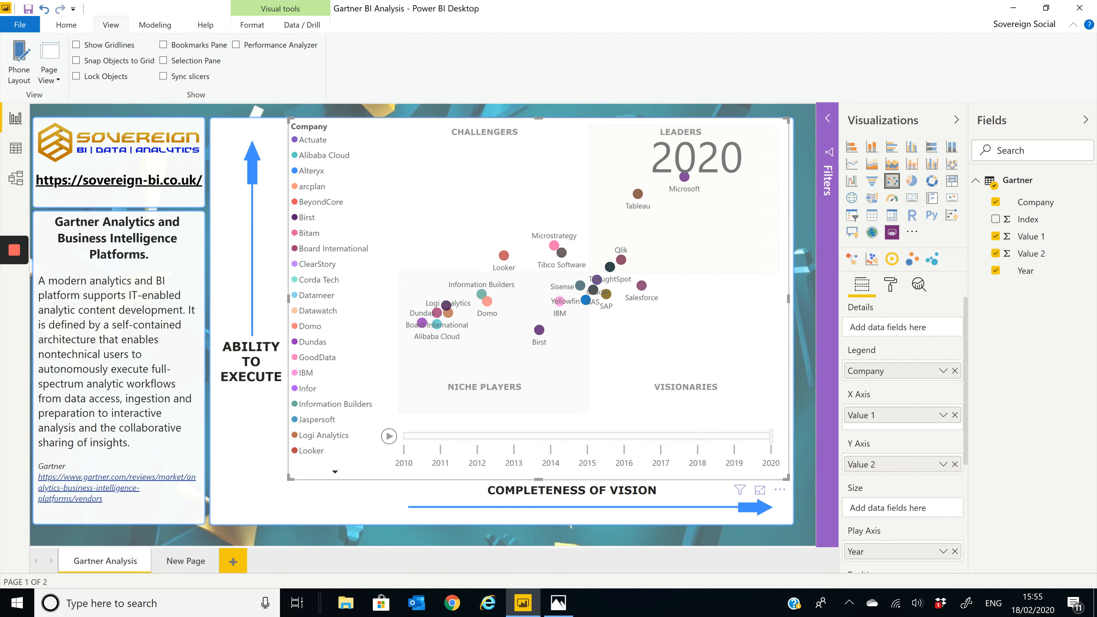
pyautogui.click(891, 284)
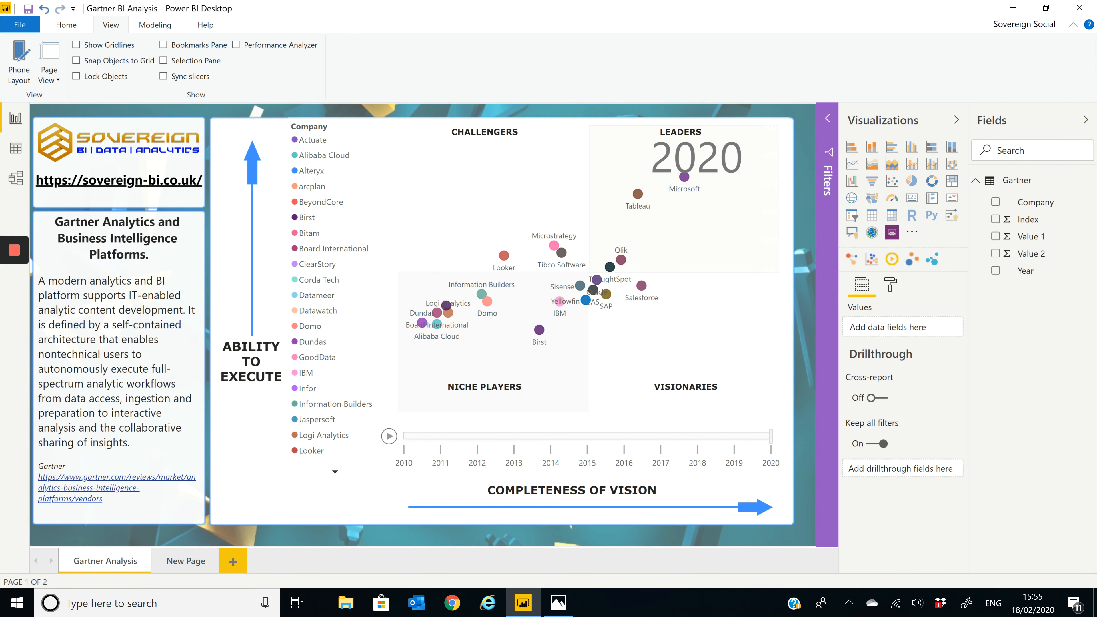
pyautogui.click(558, 602)
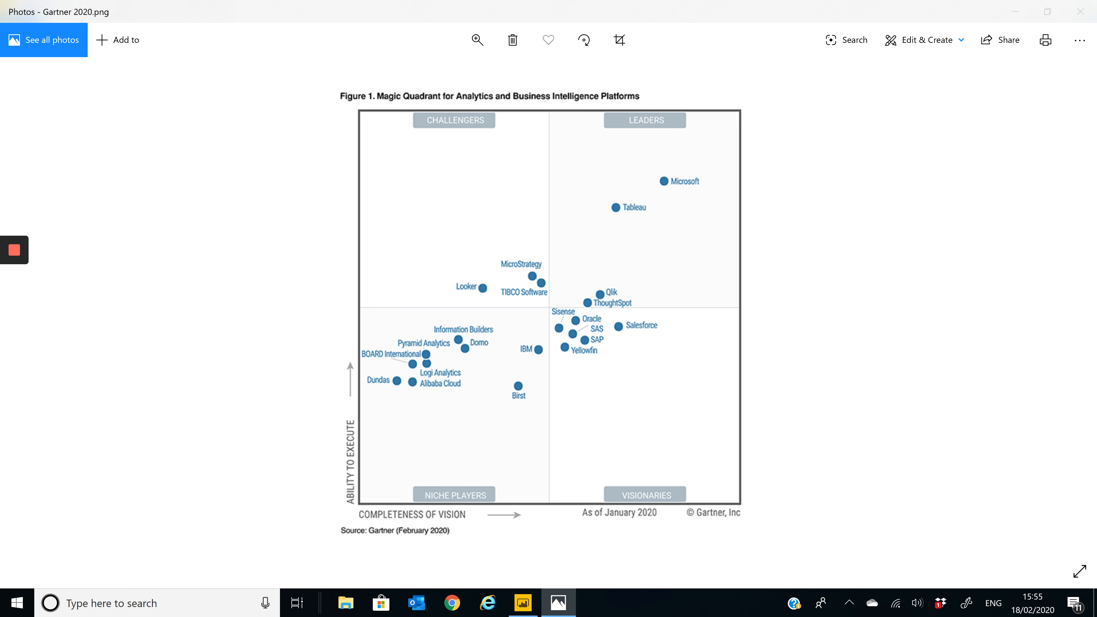
# Switch back to the Gartner Analysis report in Power BI Desktop.
pyautogui.click(521, 602)
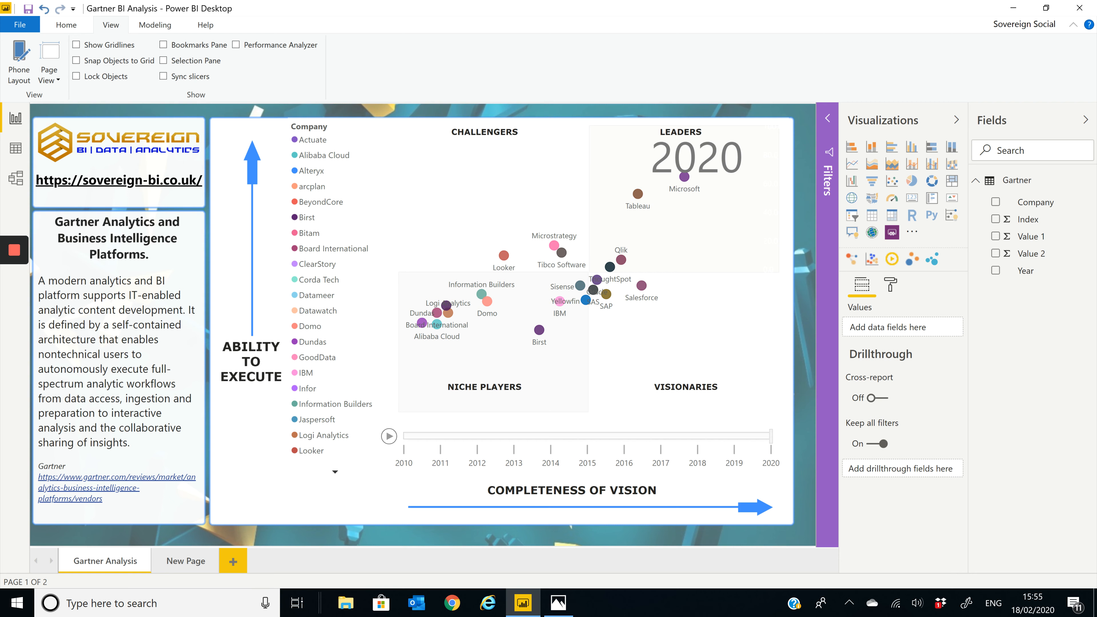
# Show the blank second page with the Bookmarks pane listing Start Blank to Add Info.
pyautogui.click(186, 560)
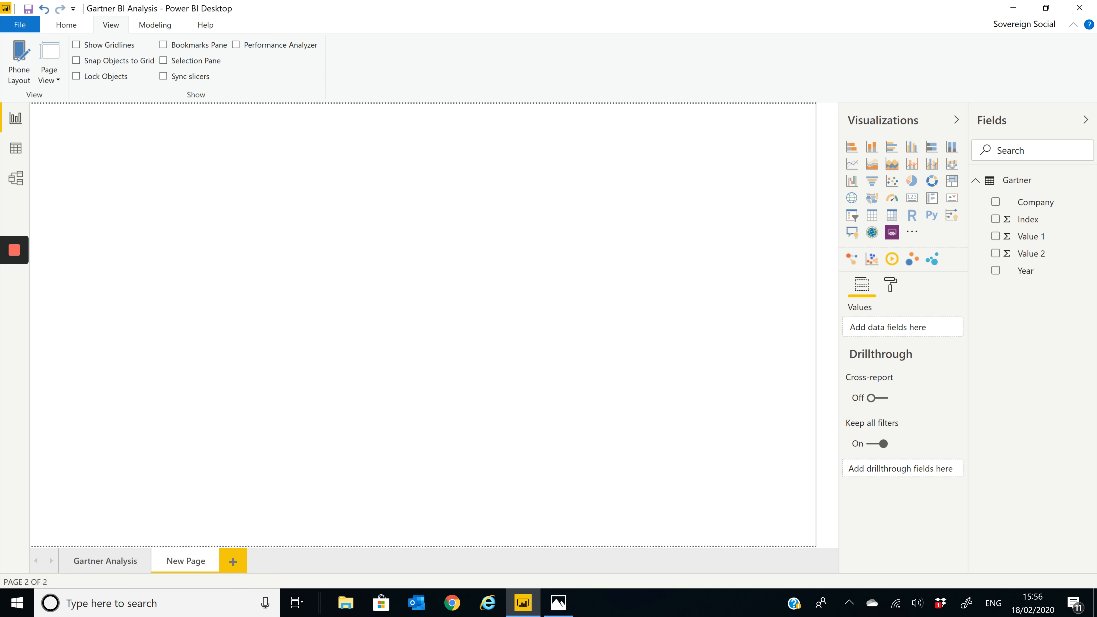
pyautogui.moveTo(504, 143)
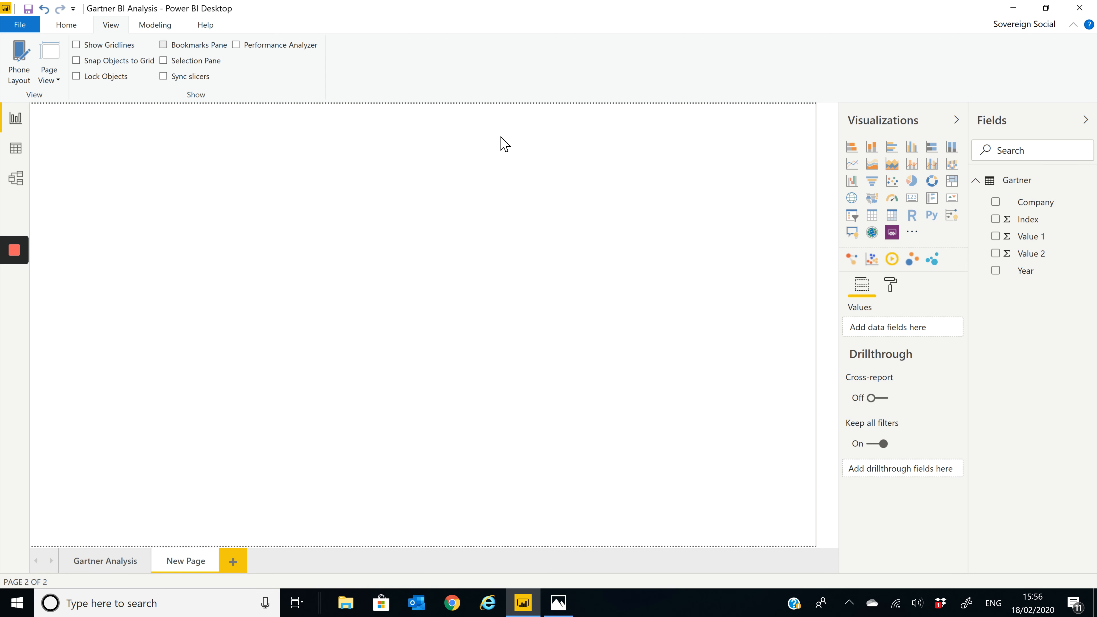
pyautogui.click(163, 44)
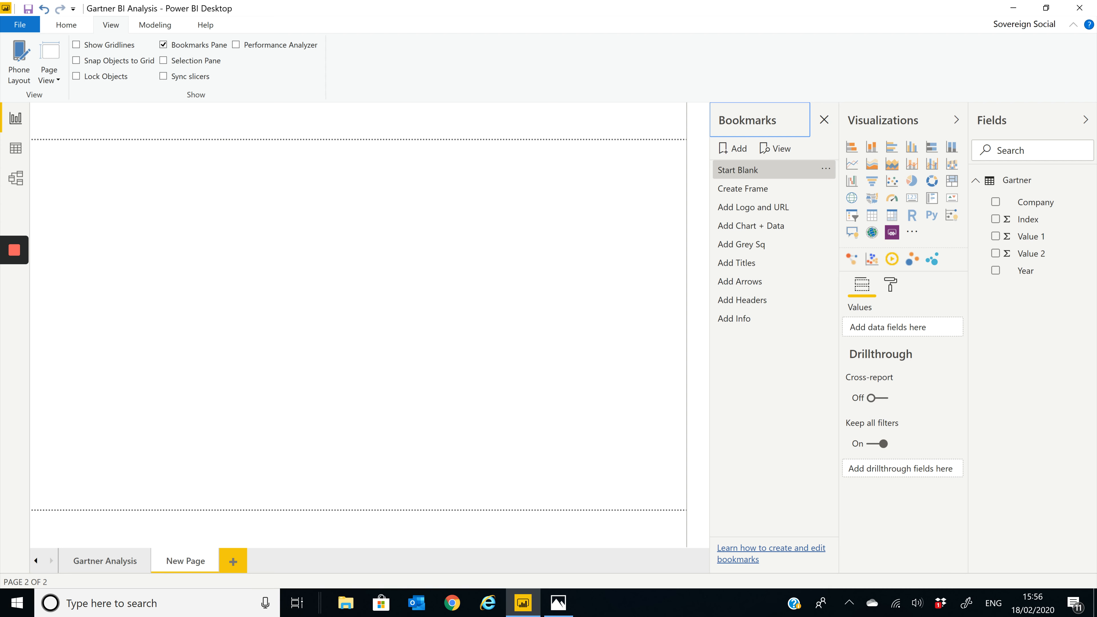
pyautogui.moveTo(743, 188)
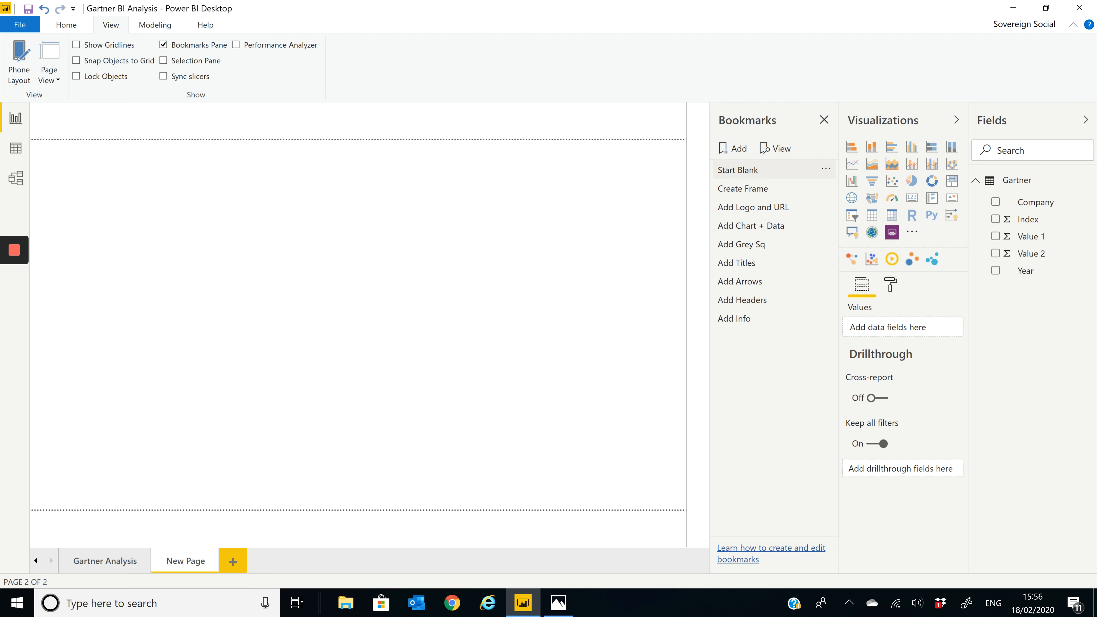
pyautogui.moveTo(743, 188)
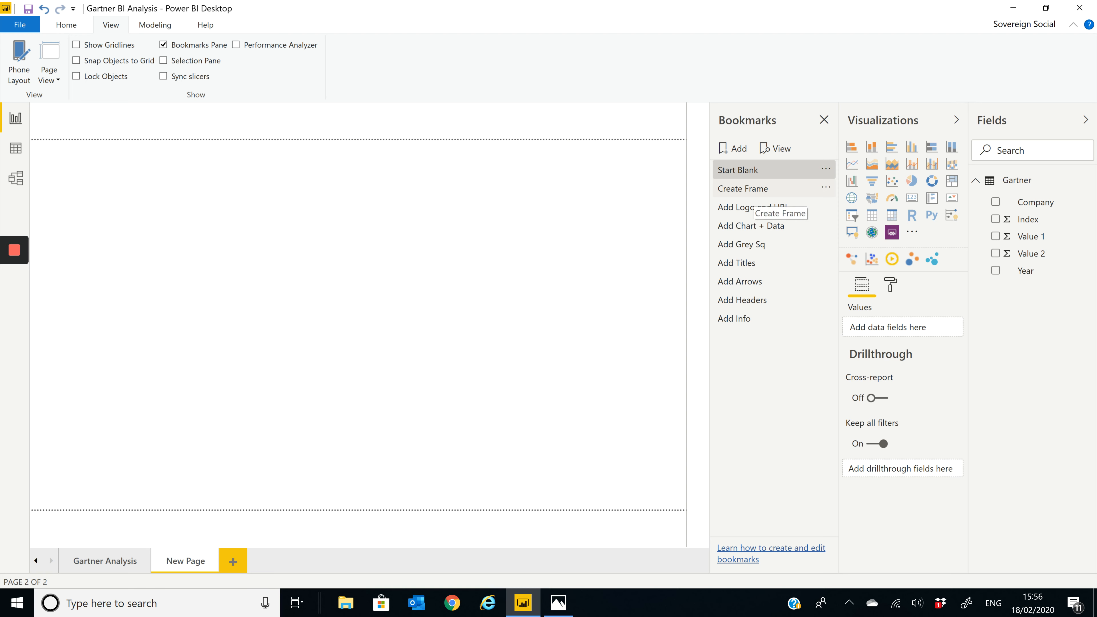
# Apply the Create Frame bookmark to lay out three empty frames on the page.
pyautogui.click(743, 188)
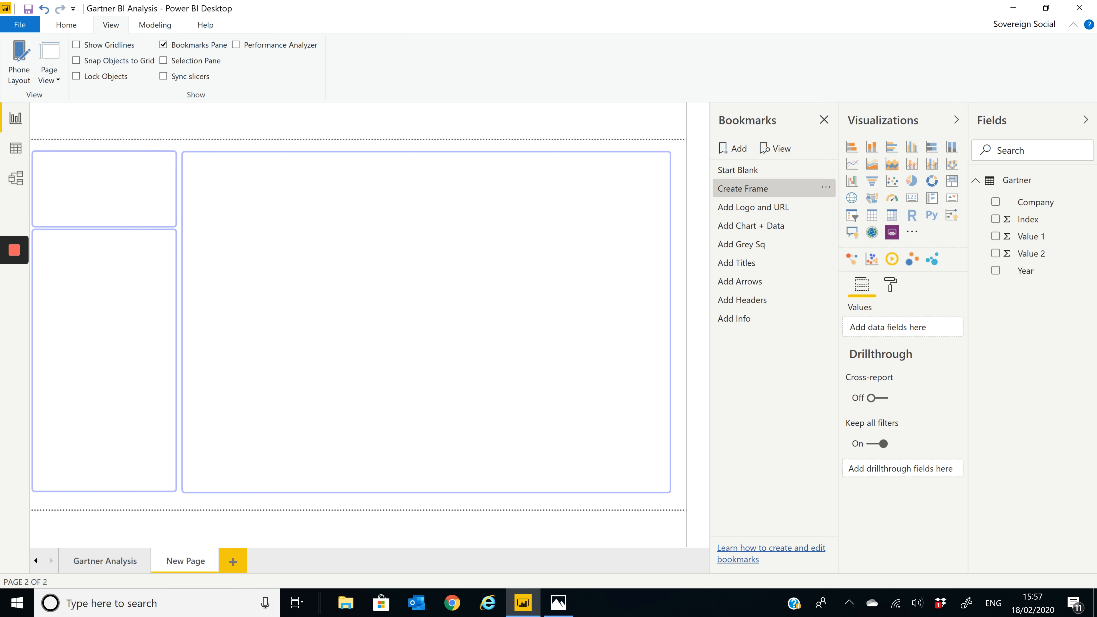
# Apply the Add Logo and URL bookmark to place the Sovereign logo and website link.
pyautogui.click(753, 207)
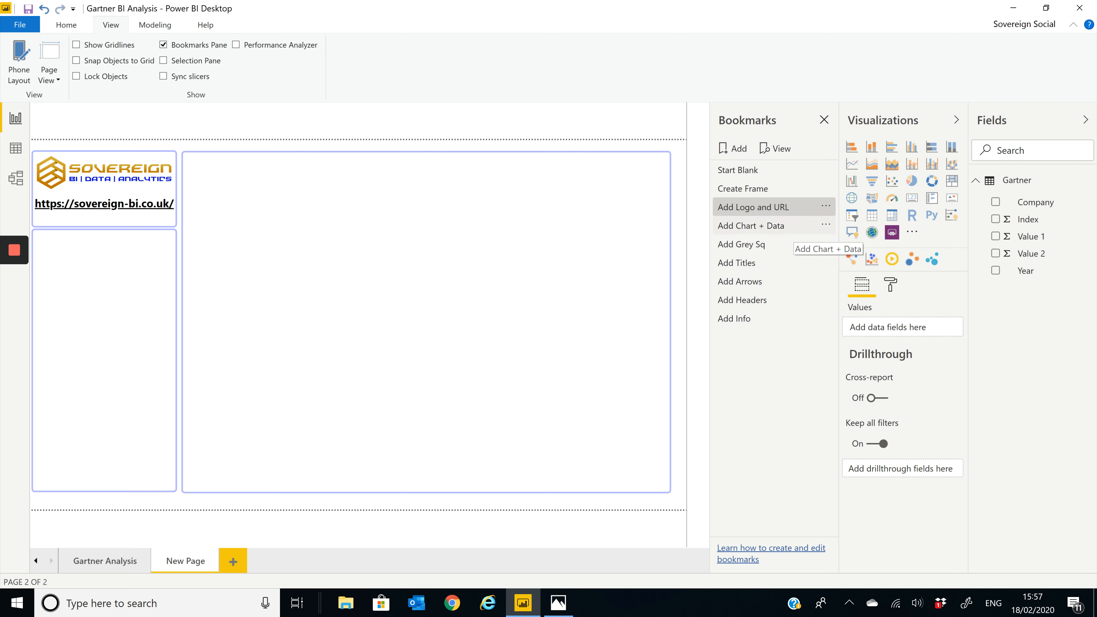
# Apply the Add Chart + Data bookmark and select the empty scatter chart in the right frame.
pyautogui.click(752, 225)
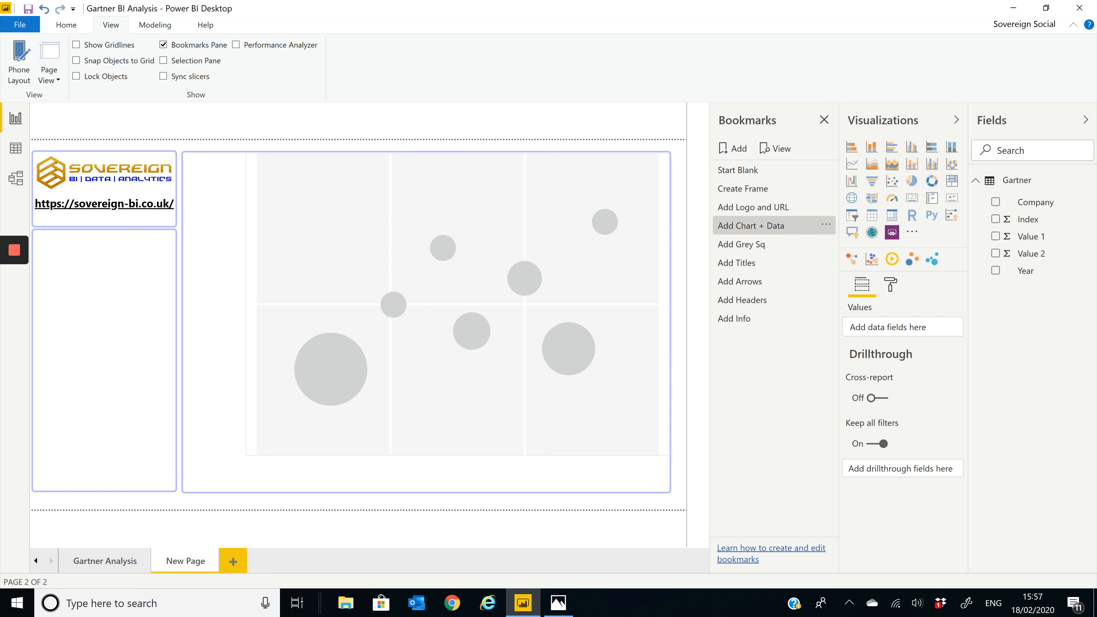
pyautogui.click(455, 304)
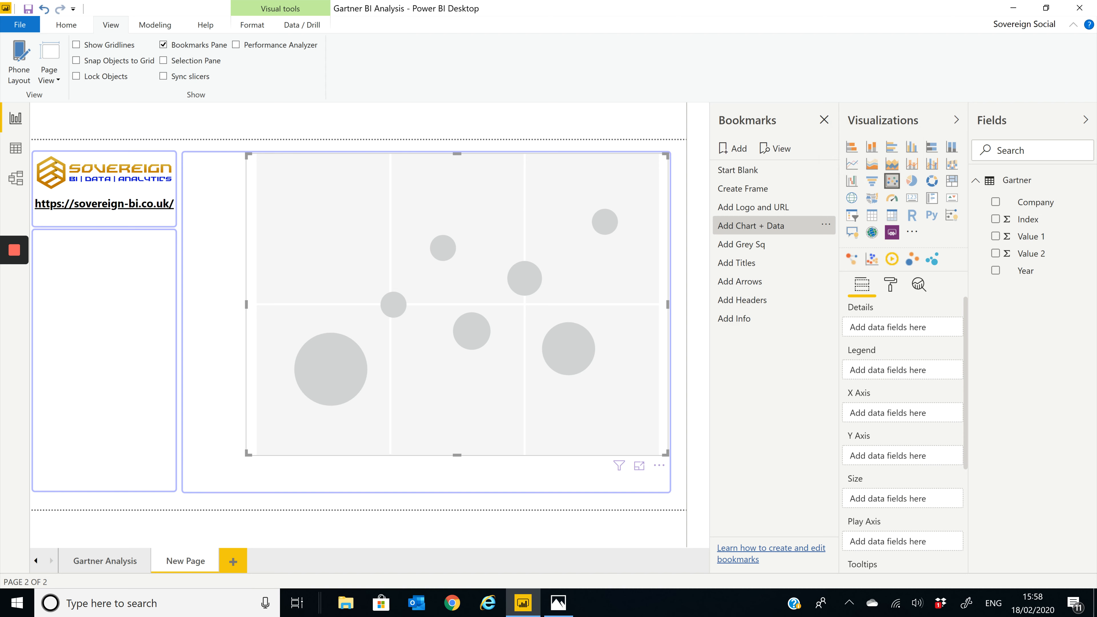
pyautogui.moveTo(1029, 219)
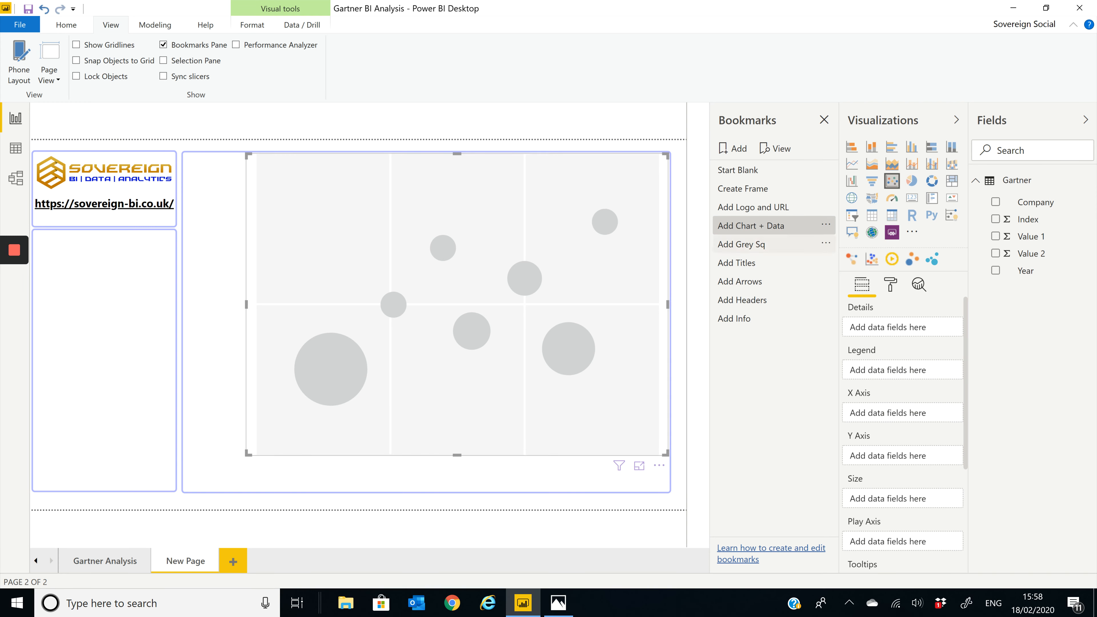
pyautogui.click(15, 149)
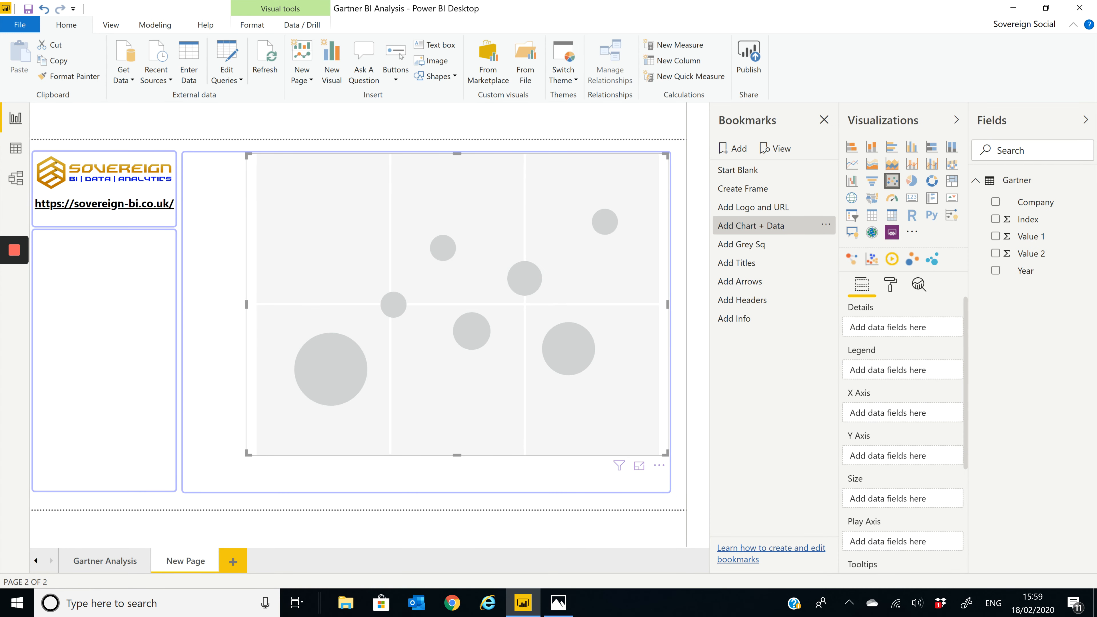
# Plot Value 1 against Value 2 on the scatter chart, coloured by Company.
pyautogui.click(995, 236)
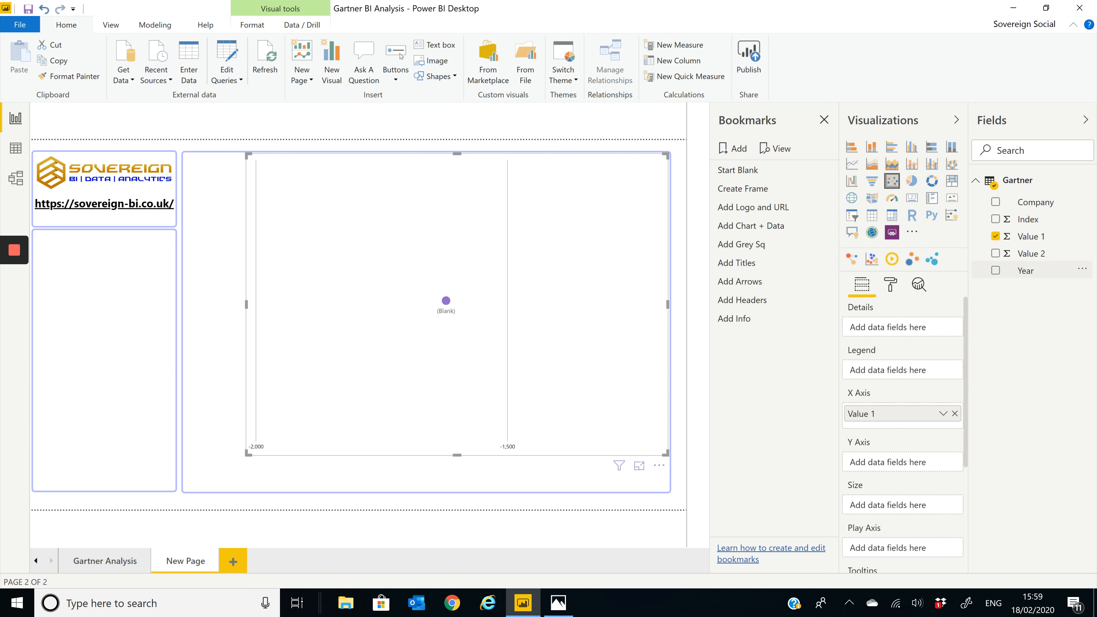
pyautogui.click(995, 253)
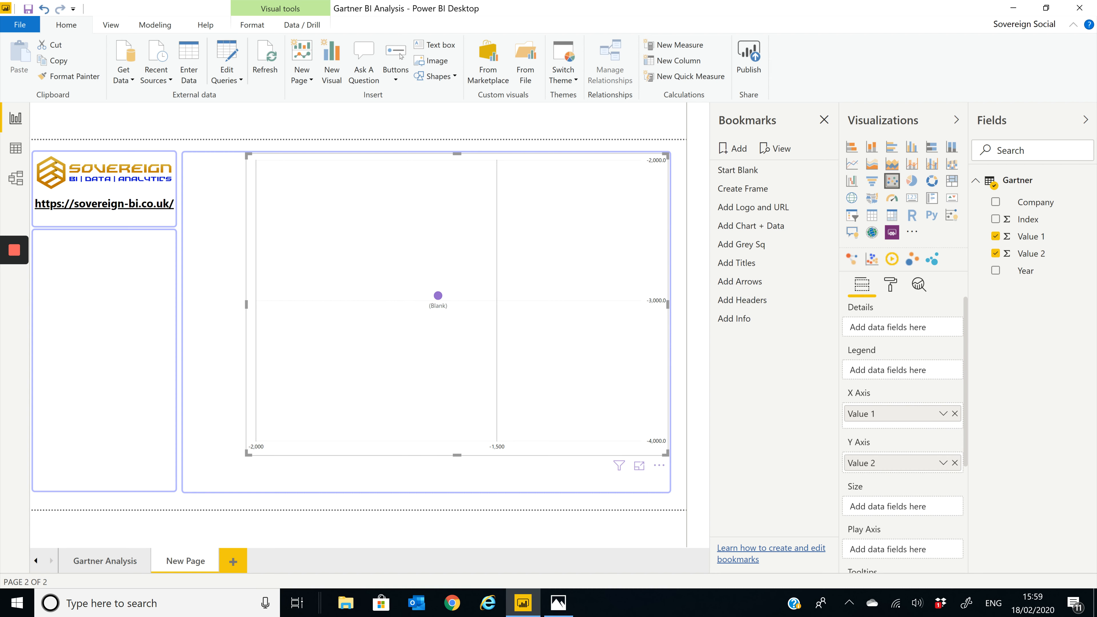
pyautogui.moveTo(1035, 201)
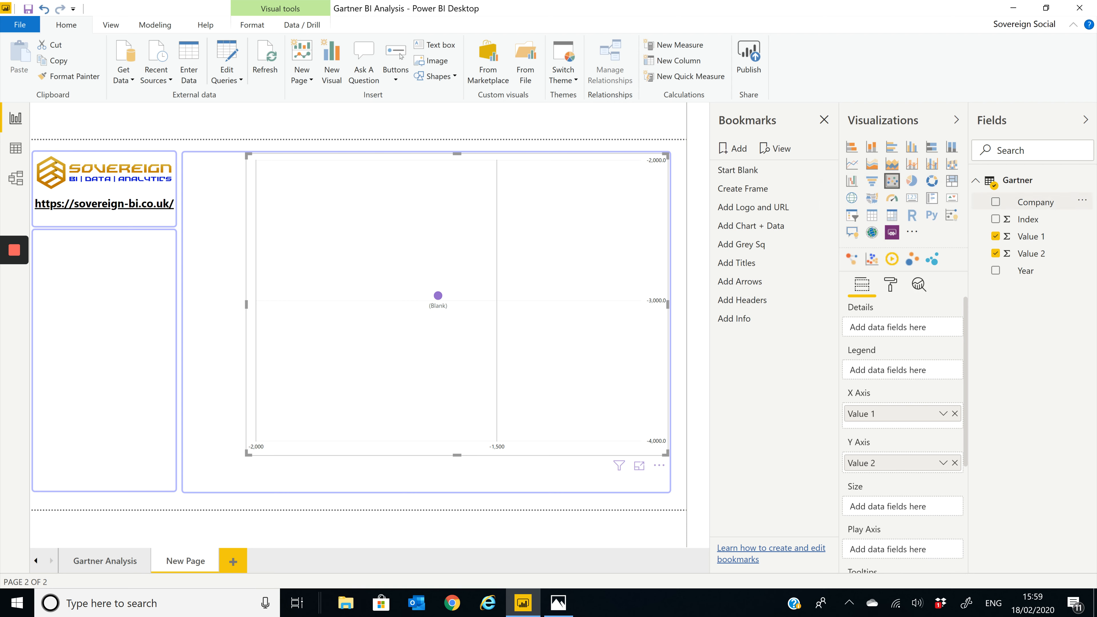
pyautogui.click(995, 201)
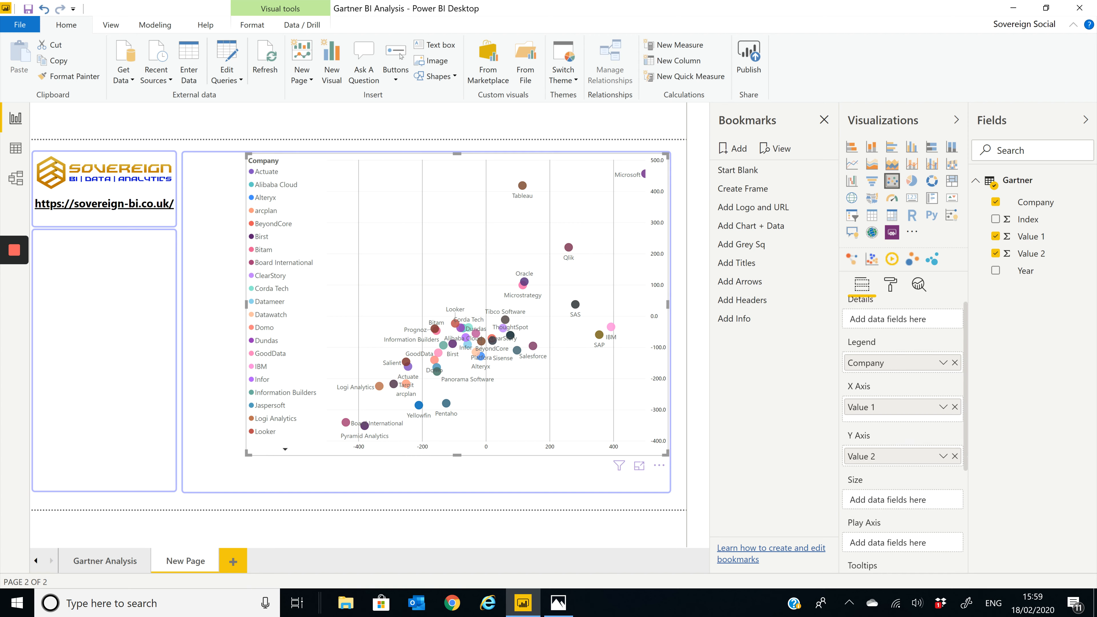
# Add Year as the play axis and animate the chart from 2014 through to 2020.
pyautogui.scroll(-3)
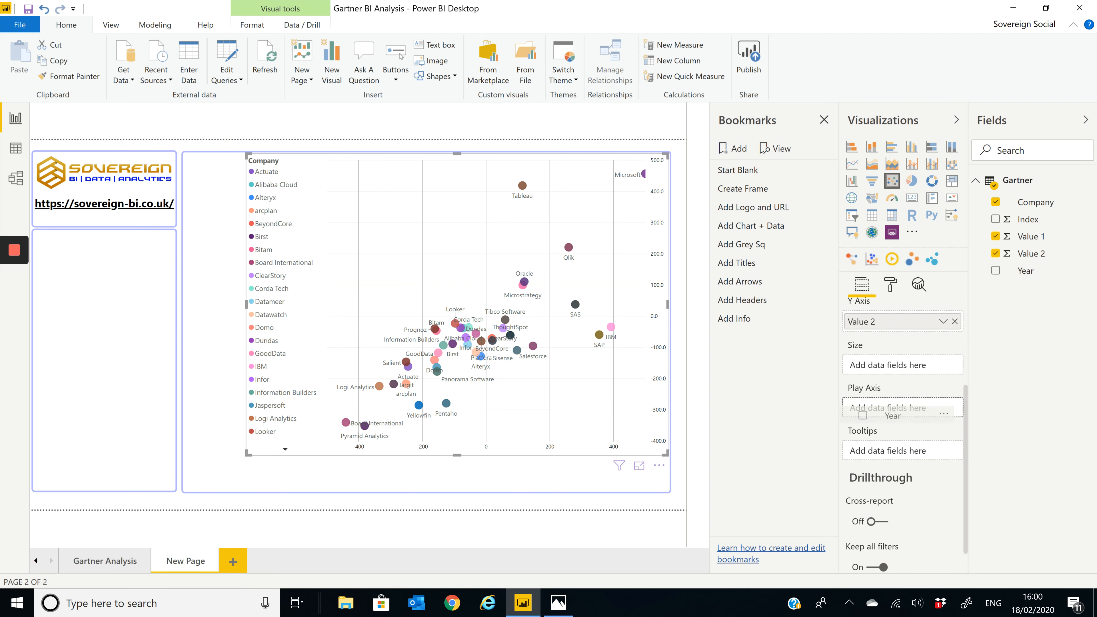
pyautogui.click(995, 271)
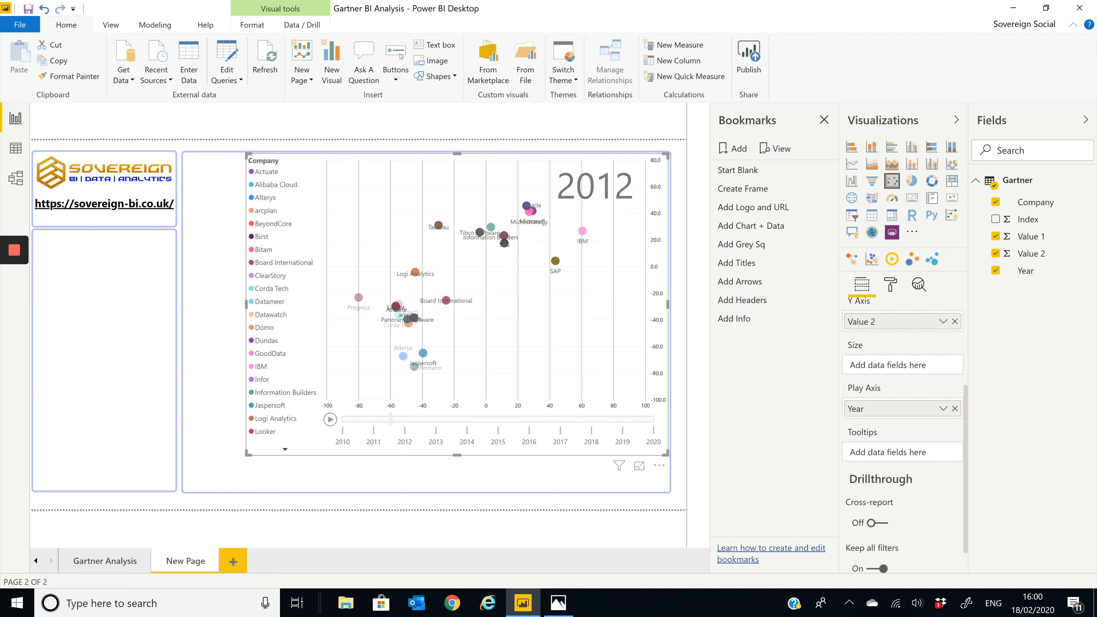
pyautogui.click(330, 420)
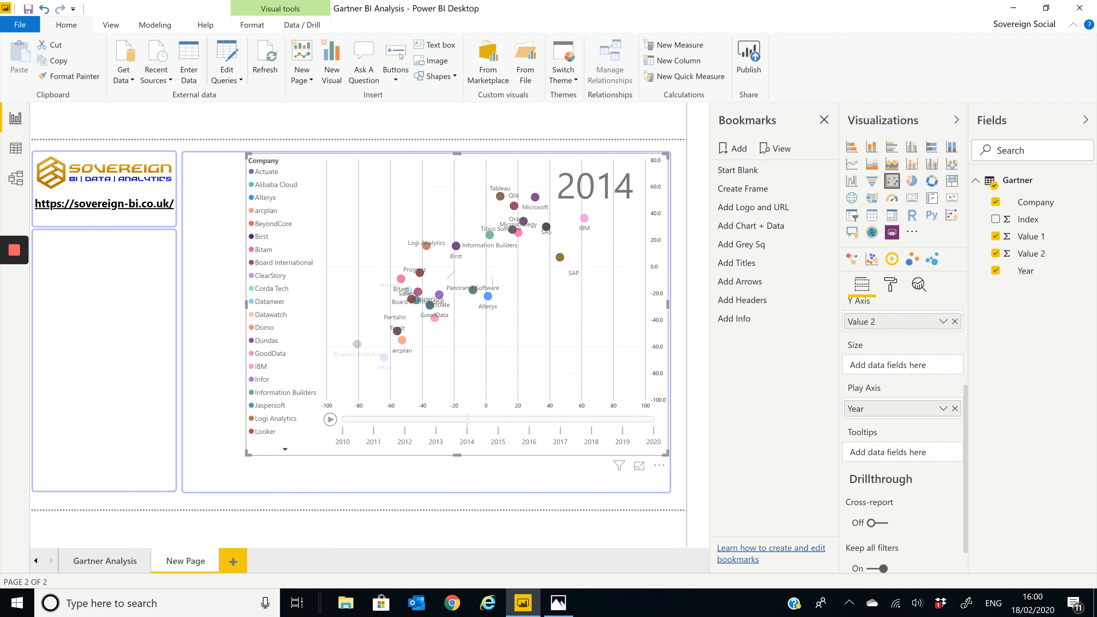
pyautogui.click(329, 419)
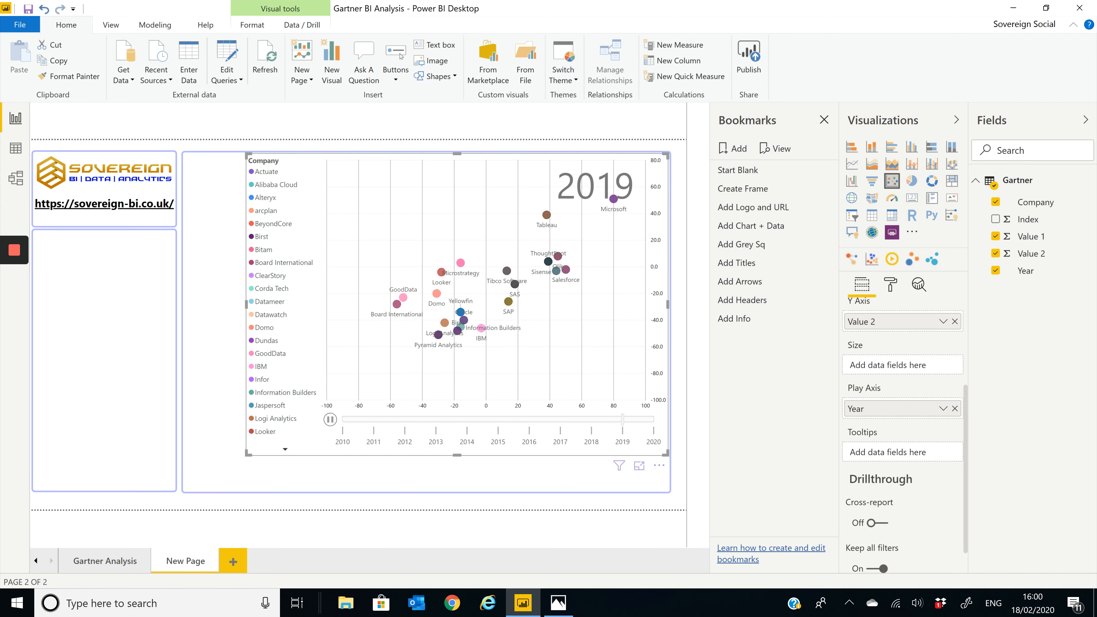
pyautogui.click(329, 419)
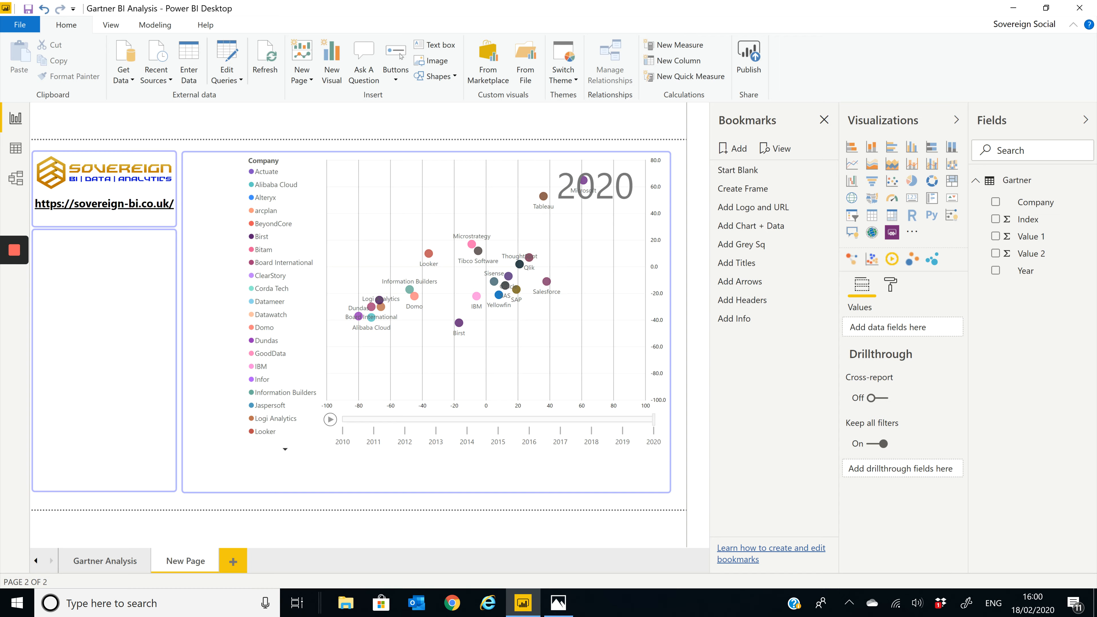
# Compare against the Gartner 2020 image in Photos and return to the report.
pyautogui.click(540, 602)
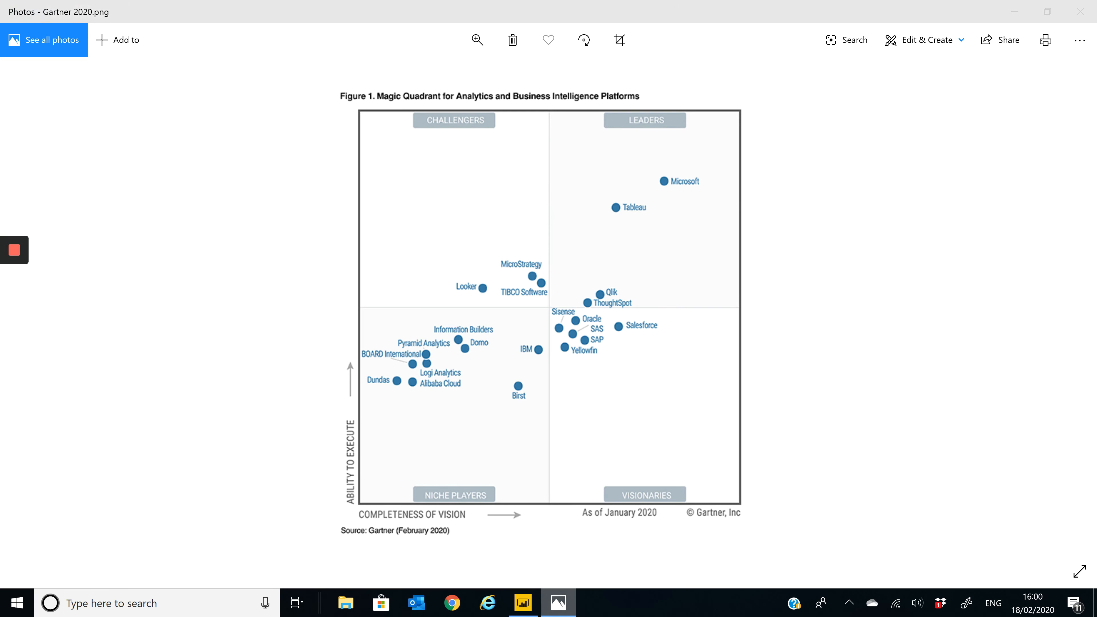
pyautogui.click(521, 602)
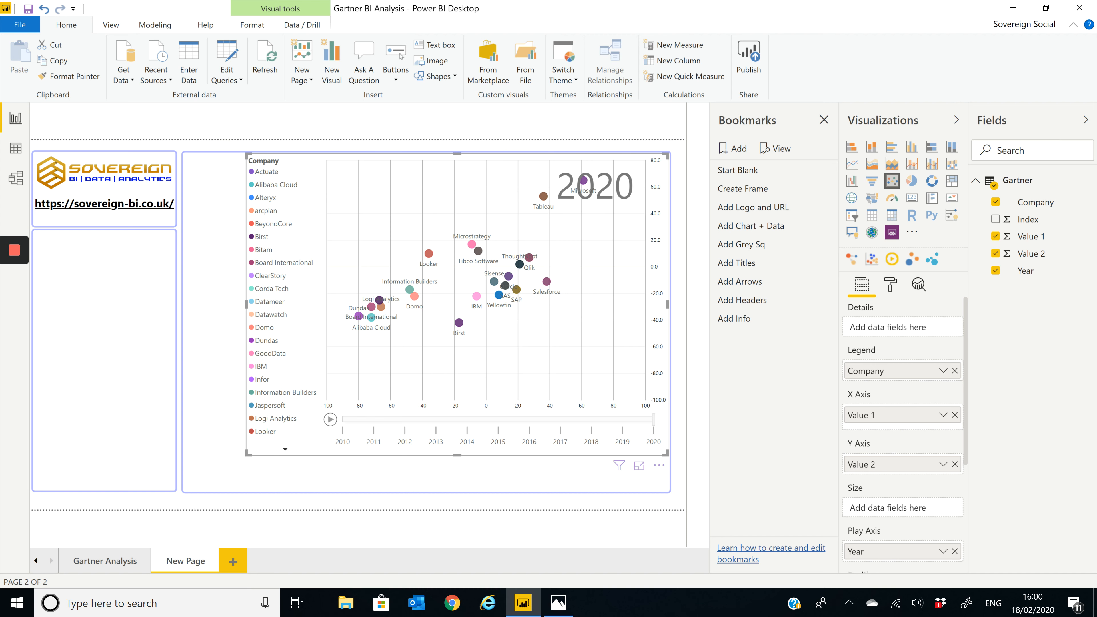
# Set both scatter chart axes to range from -100 to 100.
pyautogui.click(890, 285)
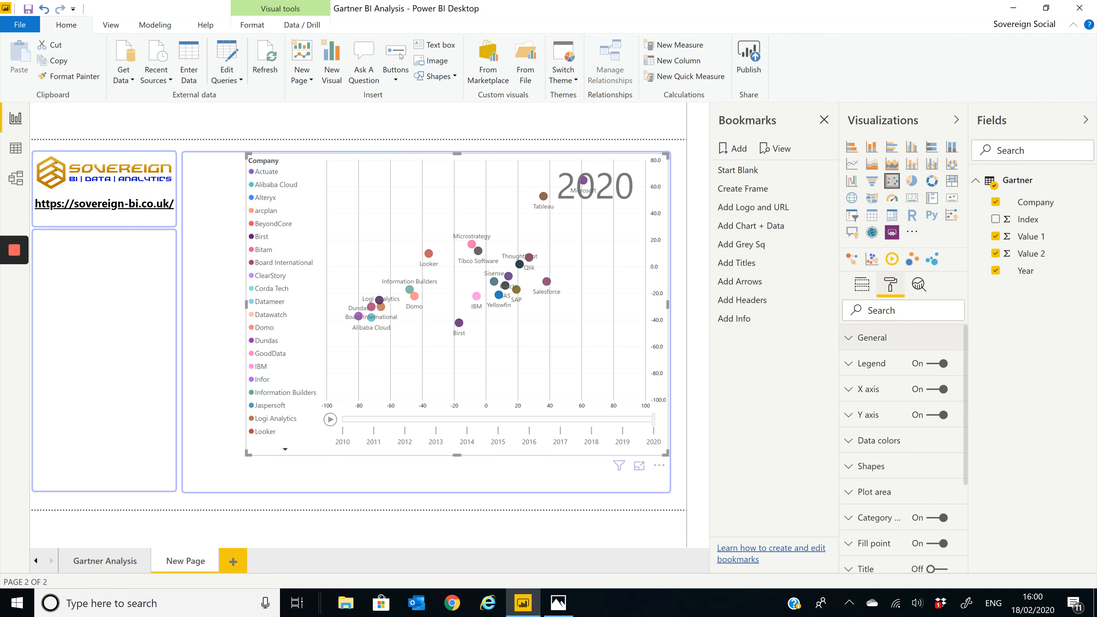
pyautogui.click(866, 415)
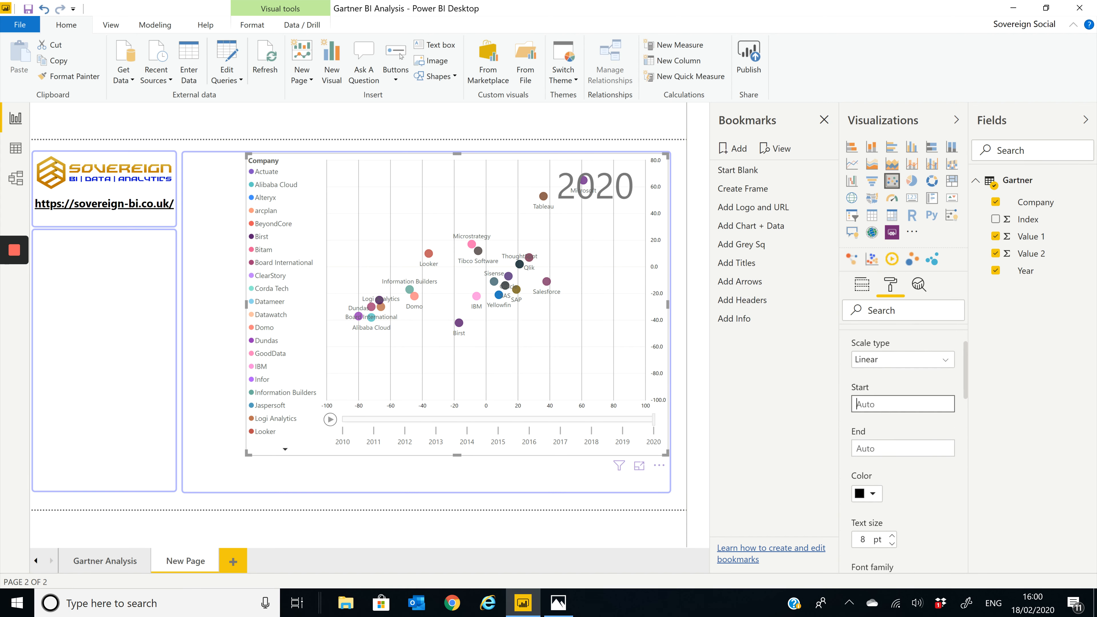
pyautogui.write('100')
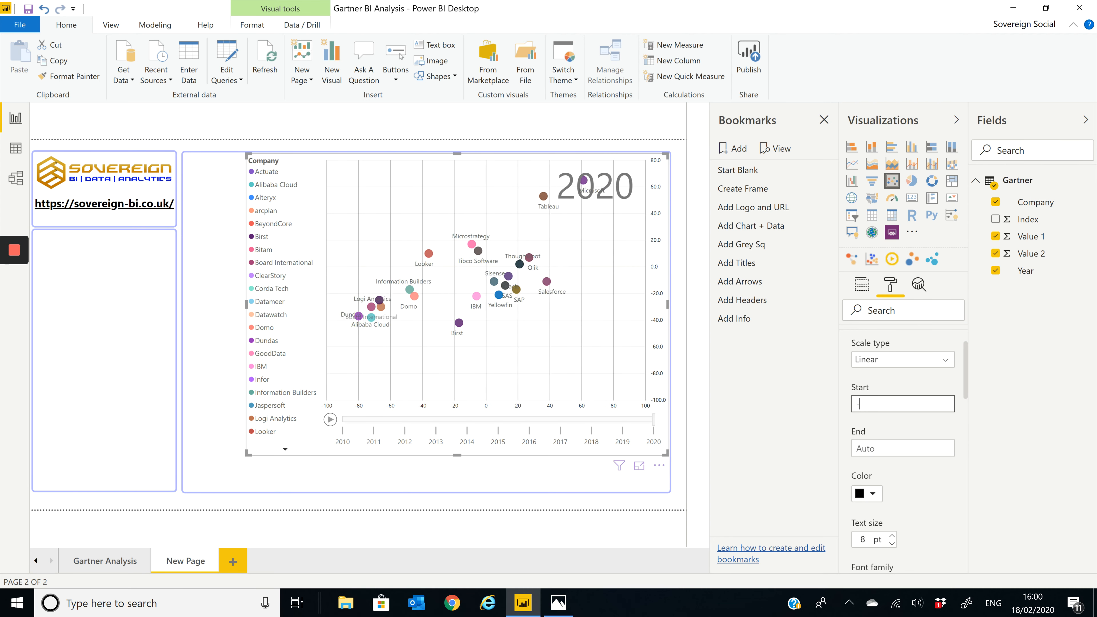
pyautogui.write('100')
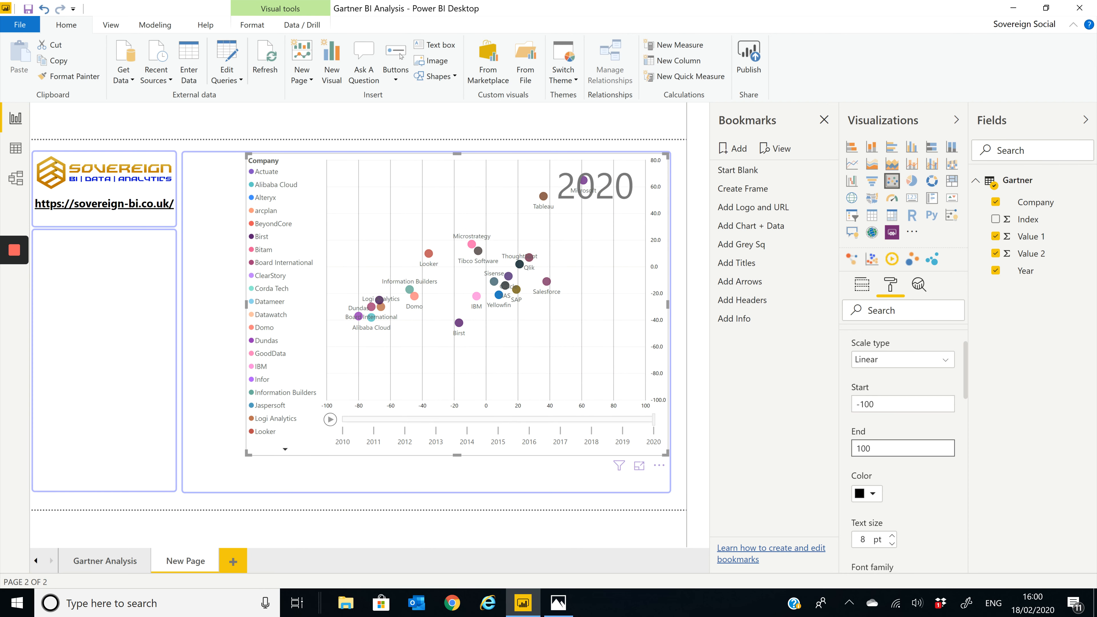
pyautogui.scroll(-3)
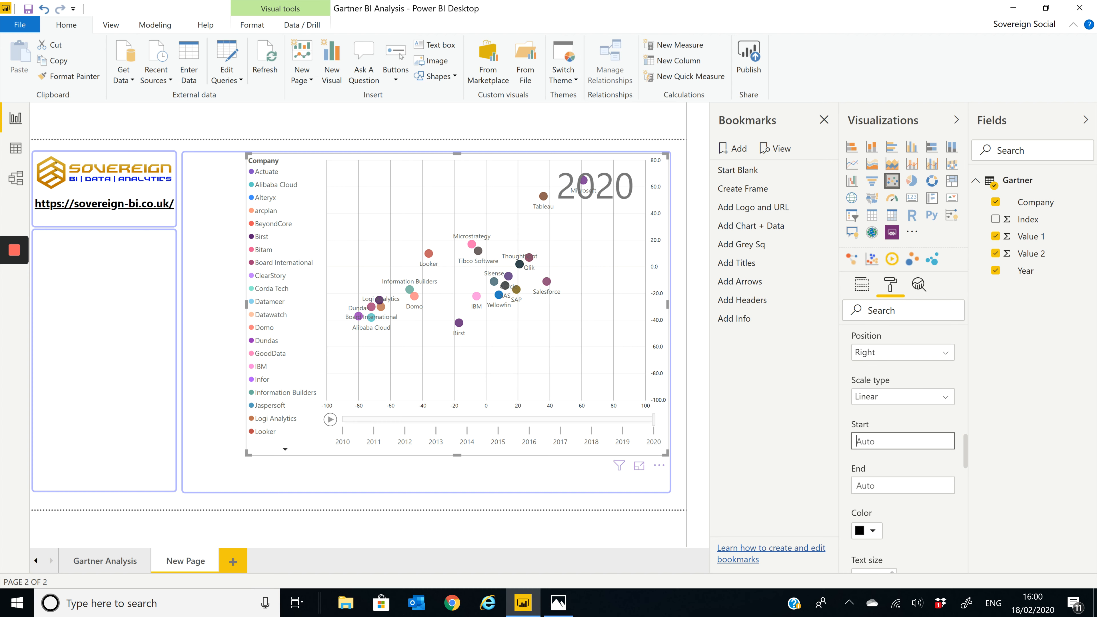
pyautogui.write('-100')
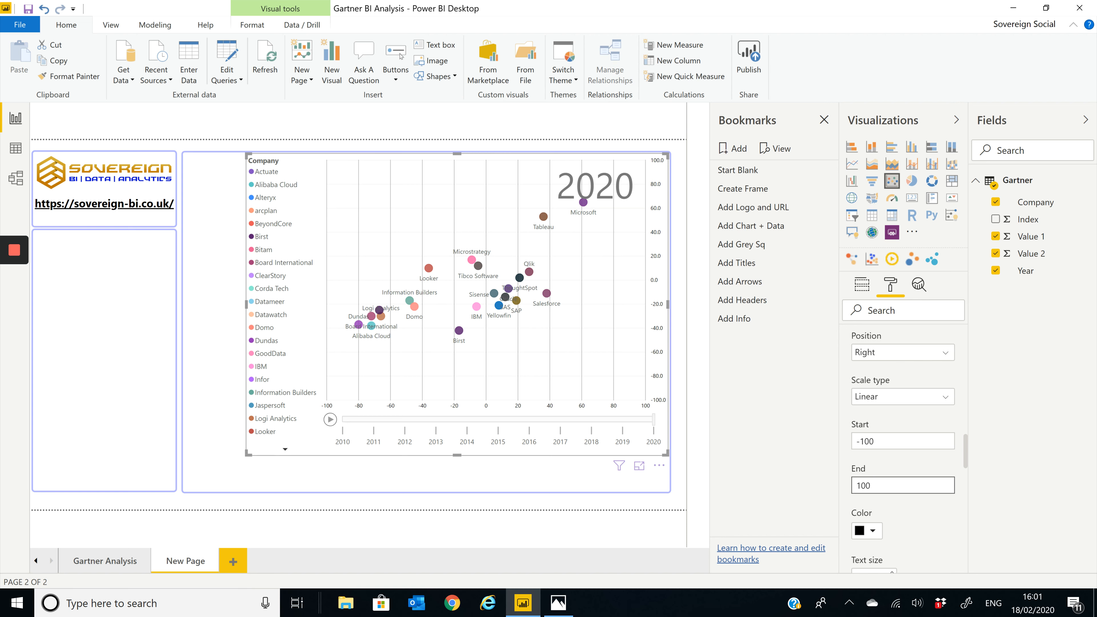
pyautogui.click(903, 485)
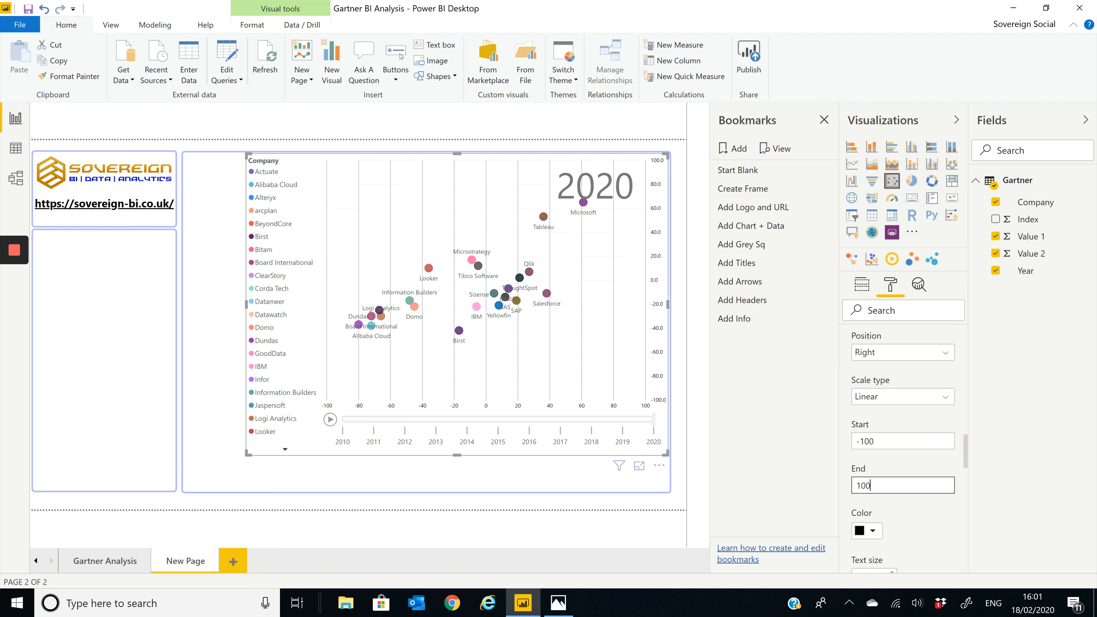
# Hide the numeric labels on both axes by colouring them white.
pyautogui.scroll(-3)
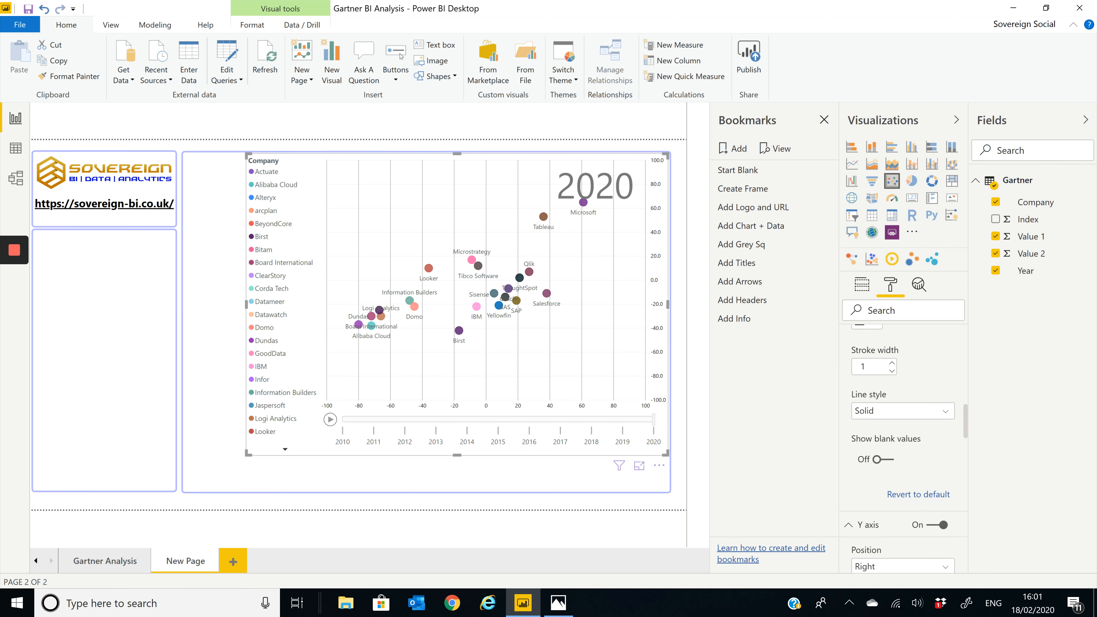
pyautogui.click(947, 524)
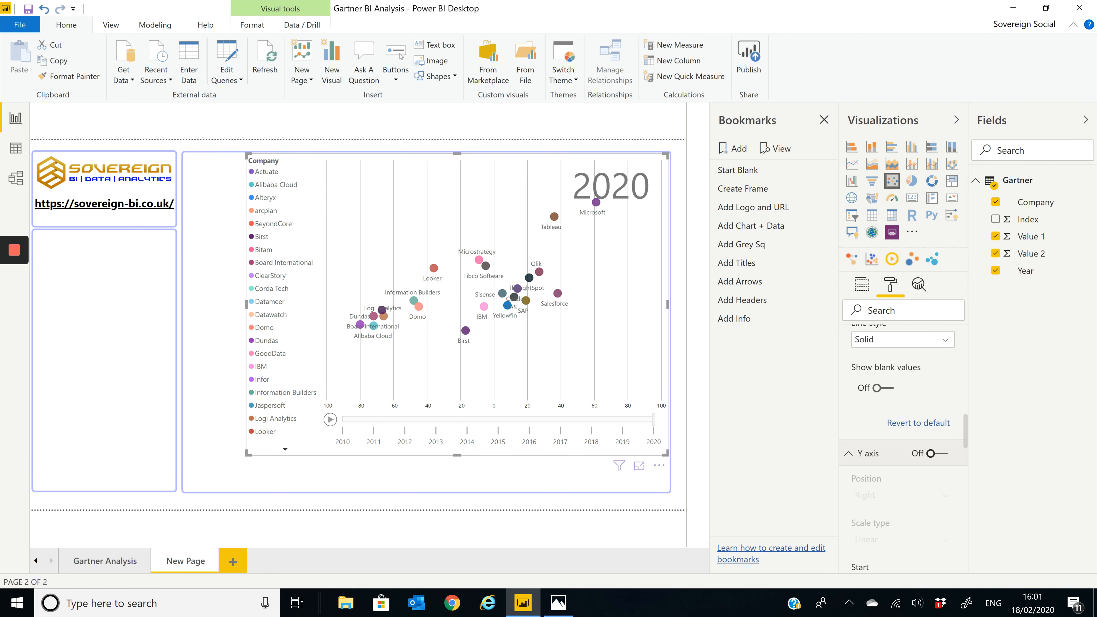
pyautogui.click(943, 453)
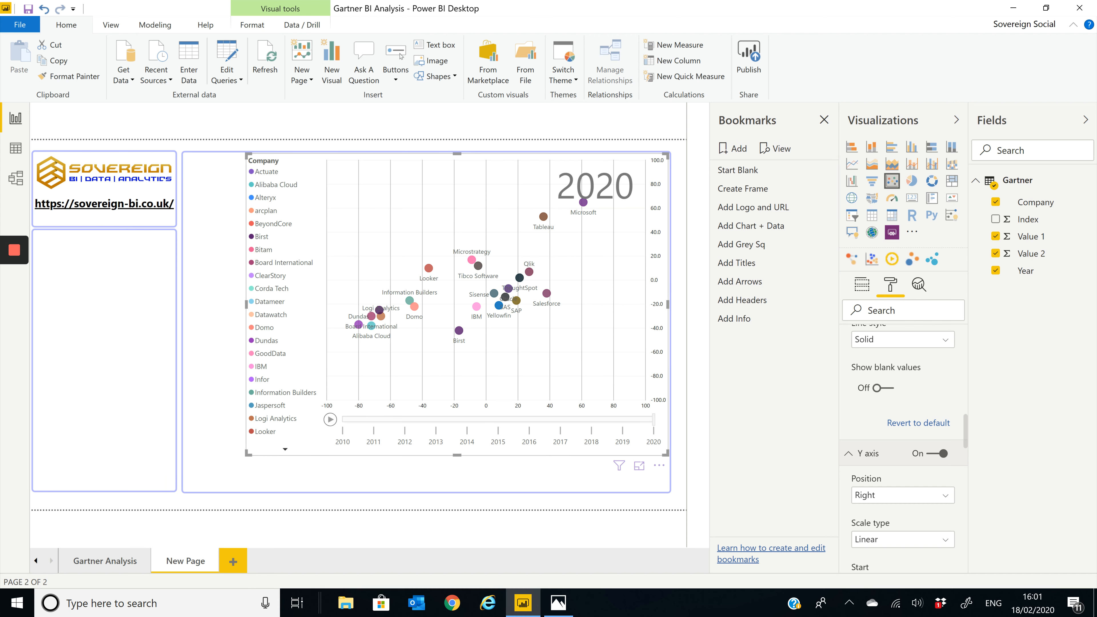
pyautogui.scroll(-3)
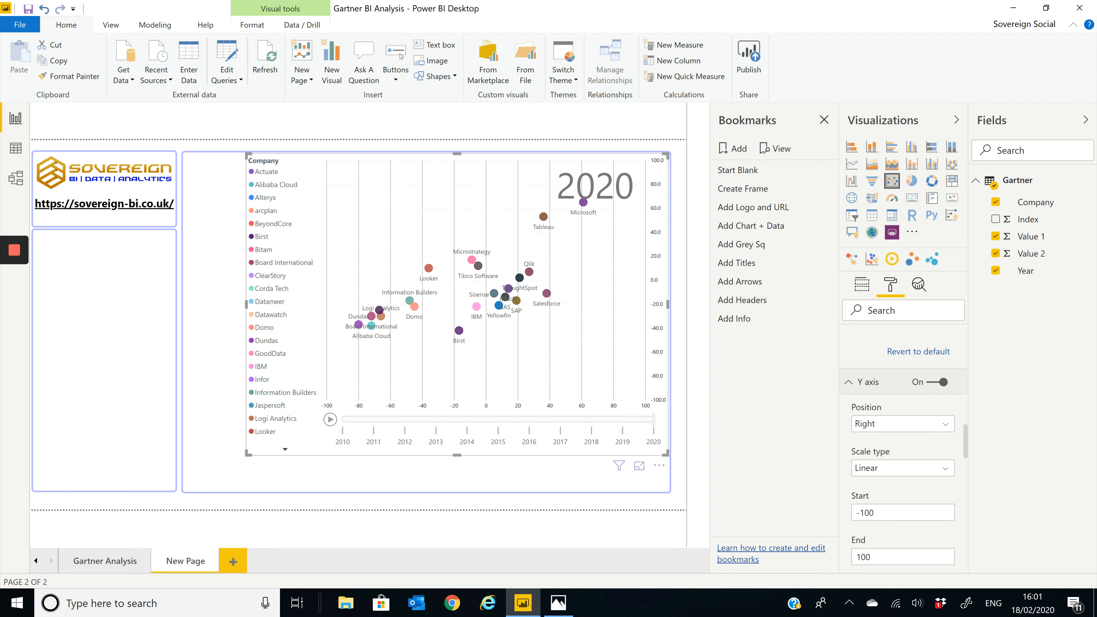
pyautogui.scroll(-3)
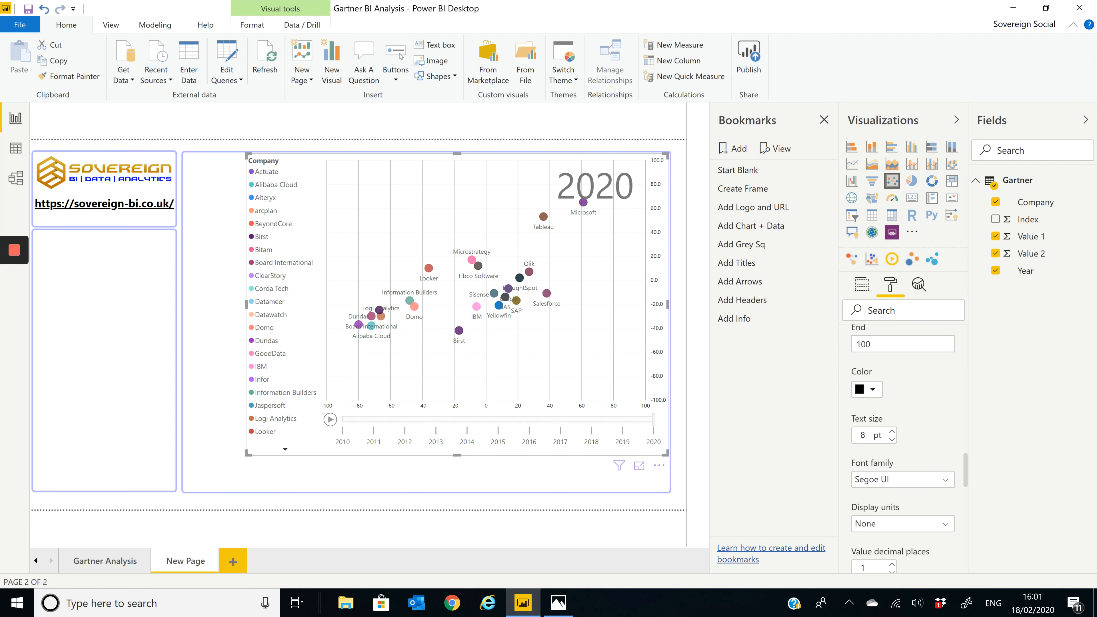
pyautogui.click(873, 389)
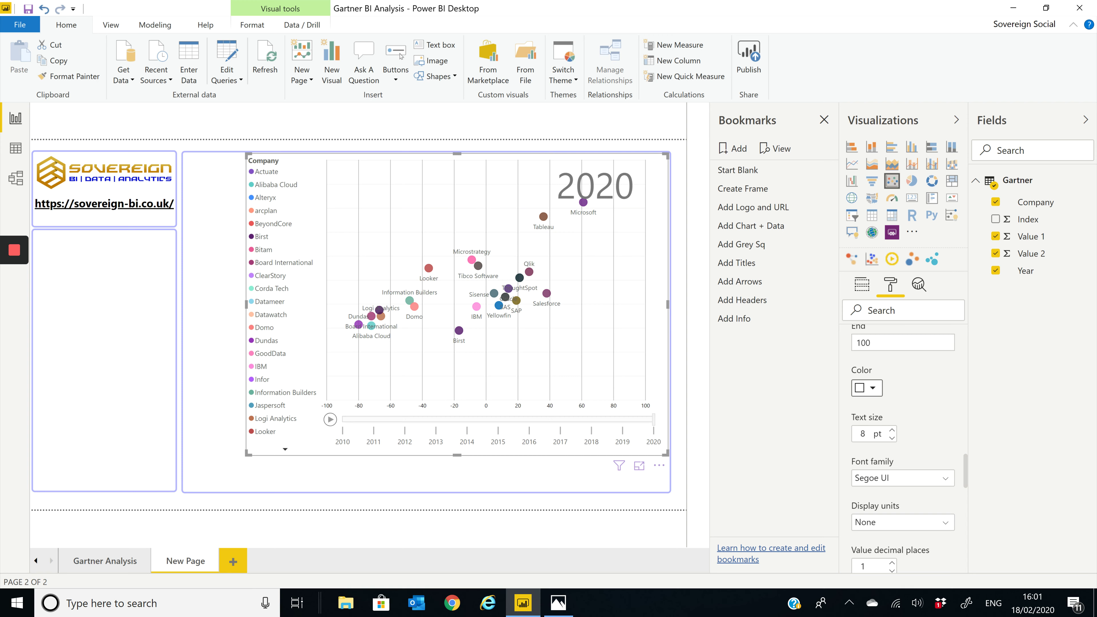
pyautogui.scroll(3)
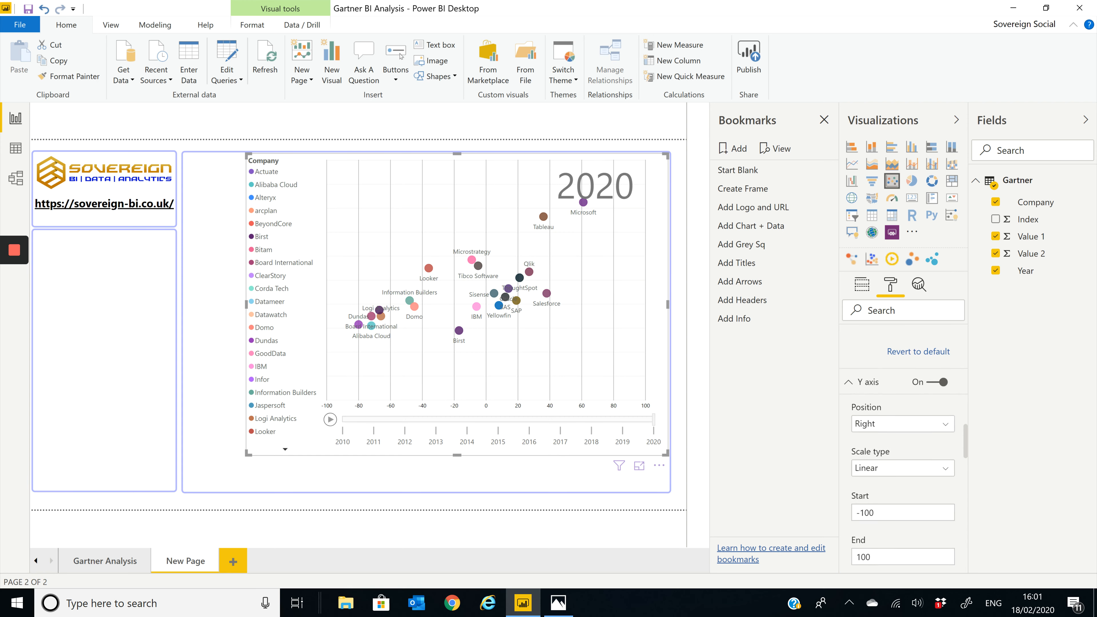
pyautogui.scroll(-3)
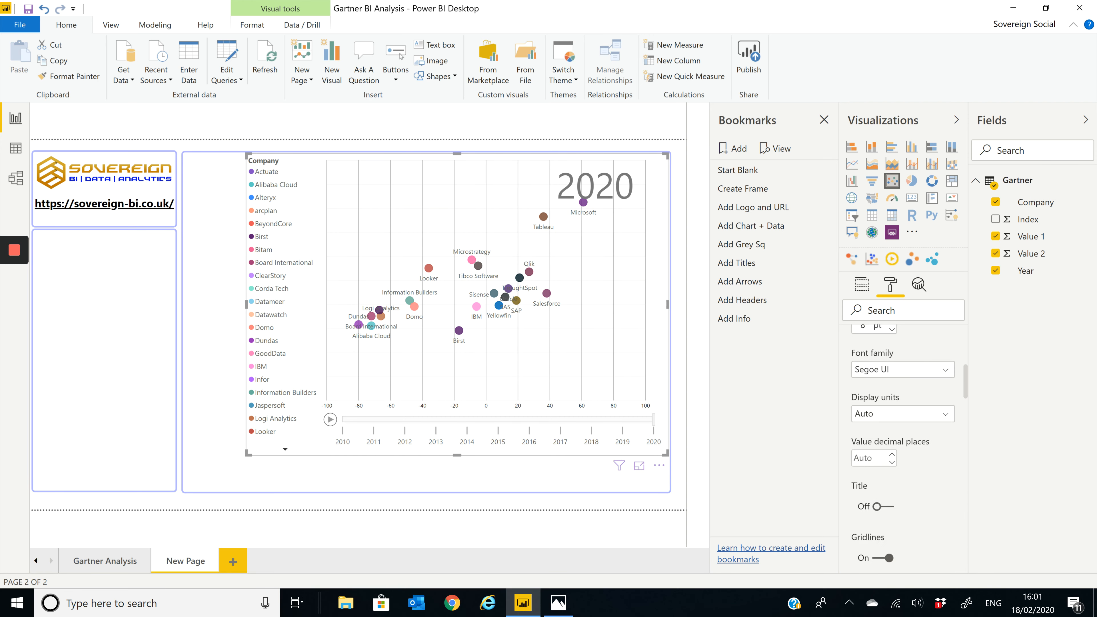
pyautogui.click(865, 349)
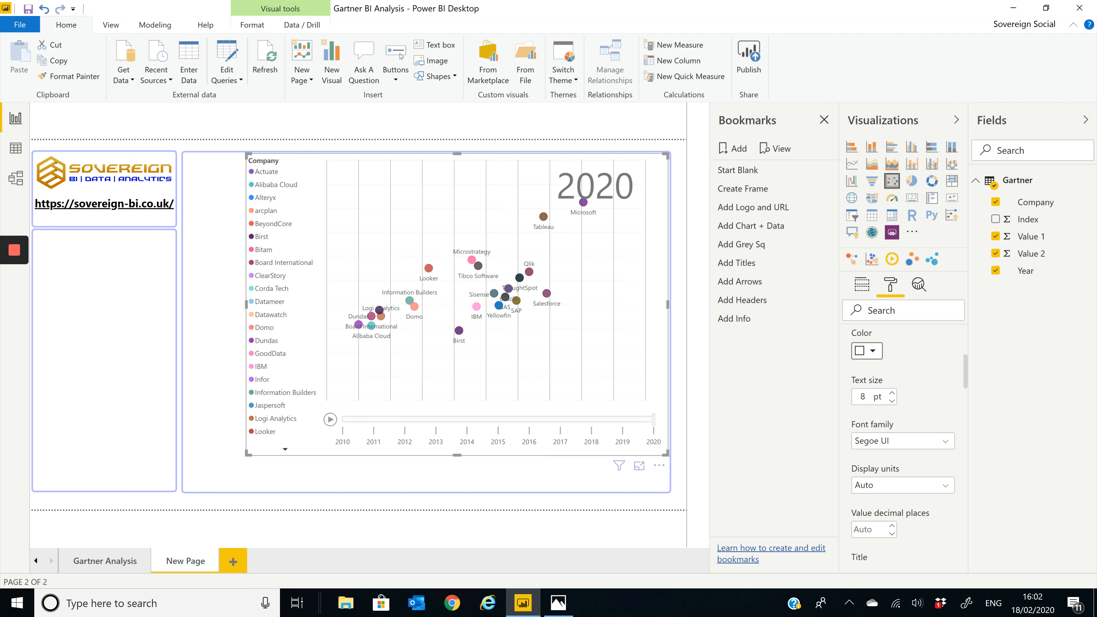
# Trial the X axis Title on then off again, then bring up the Gartner 2020 image in Photos.
pyautogui.scroll(-3)
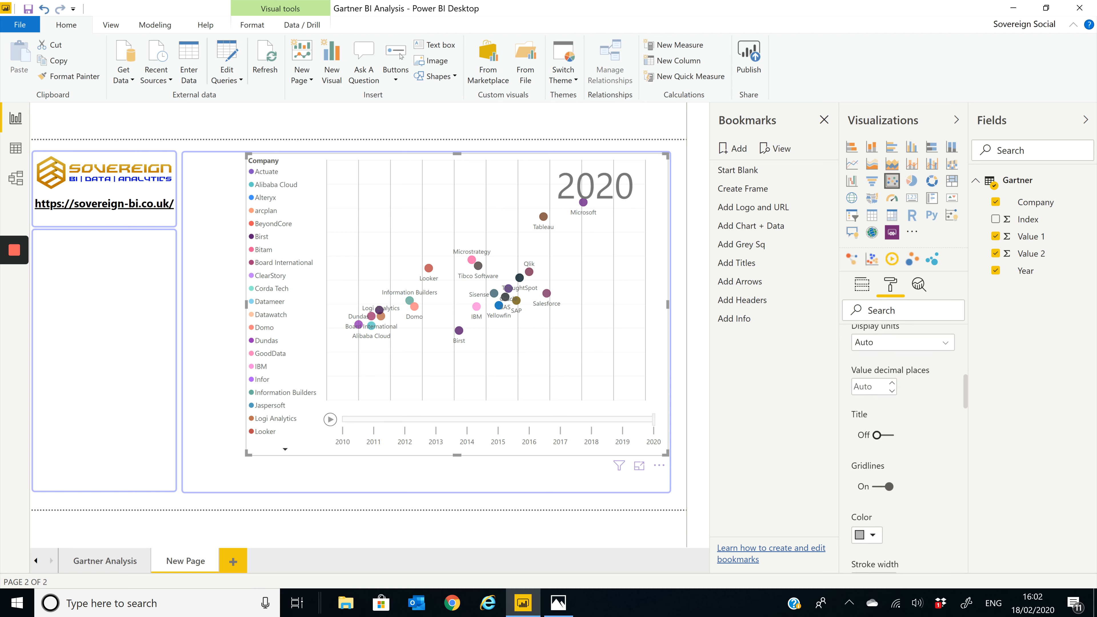
pyautogui.click(867, 435)
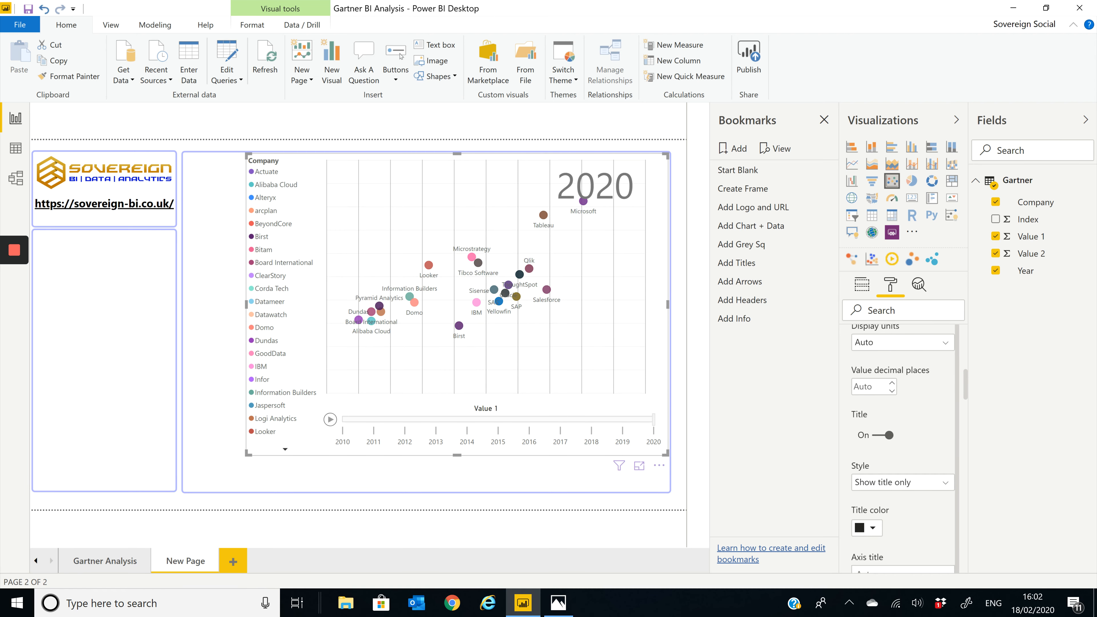
pyautogui.click(874, 435)
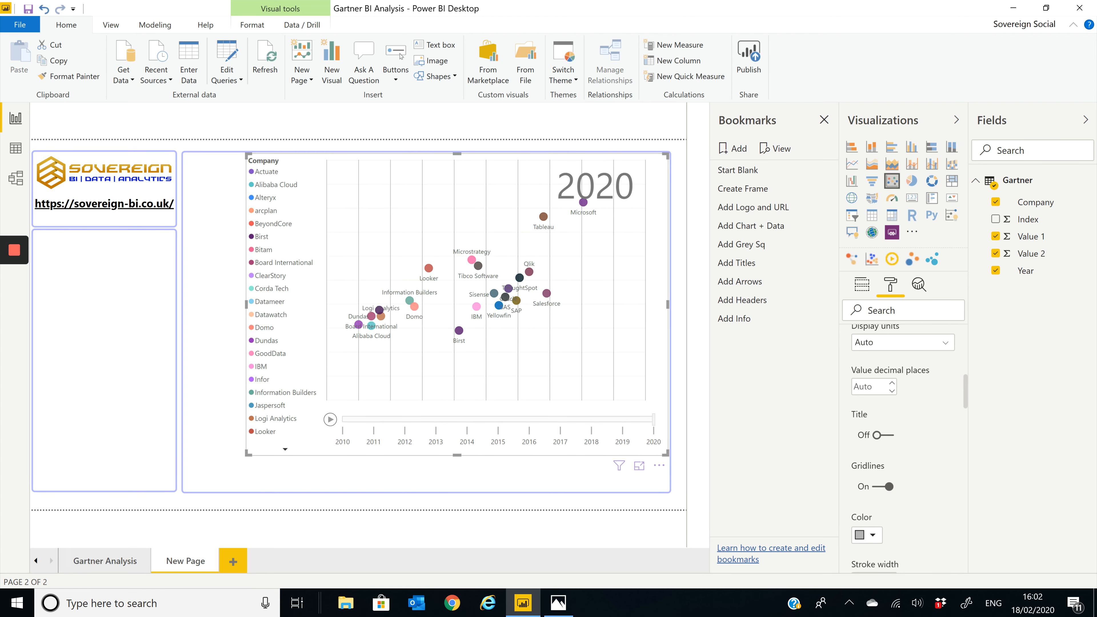
pyautogui.scroll(-3)
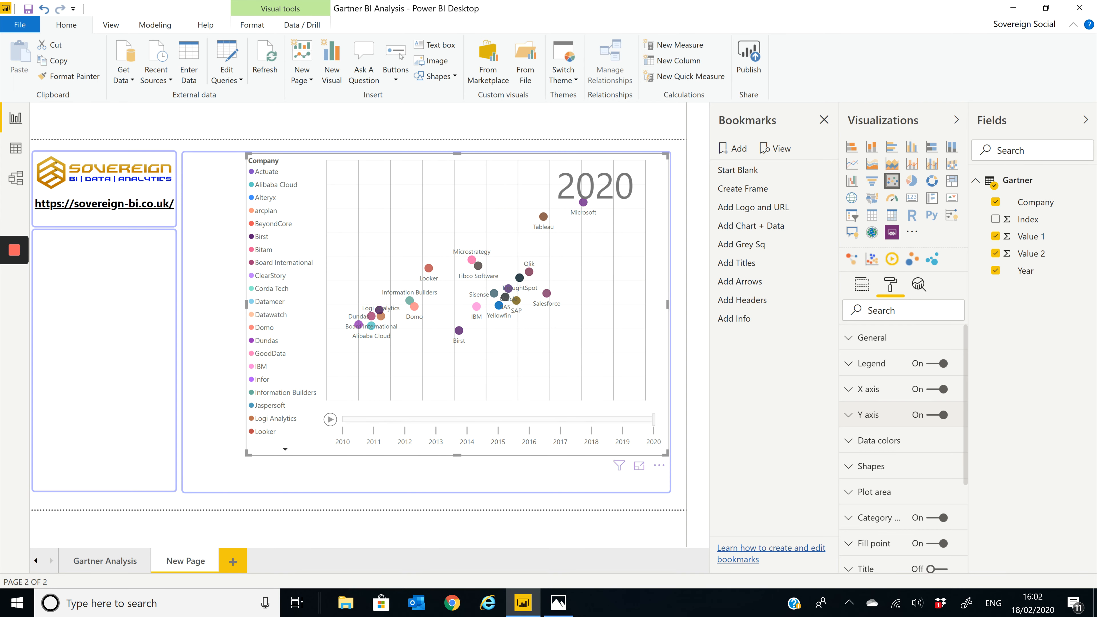
pyautogui.click(557, 602)
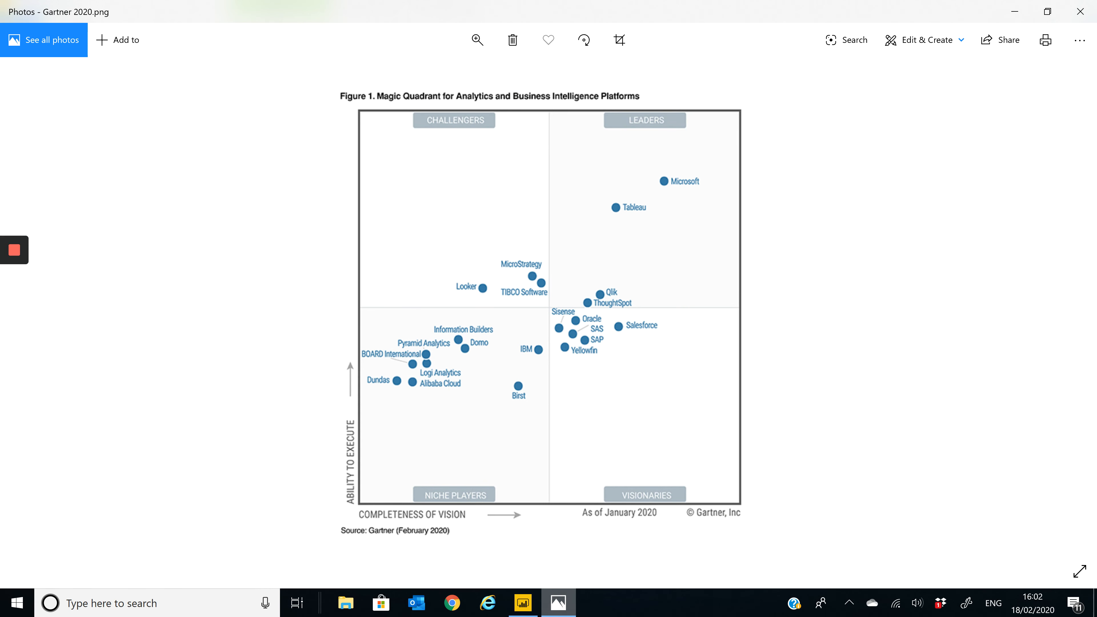
# Return from the Gartner image in Photos to the Power BI report.
pyautogui.click(522, 602)
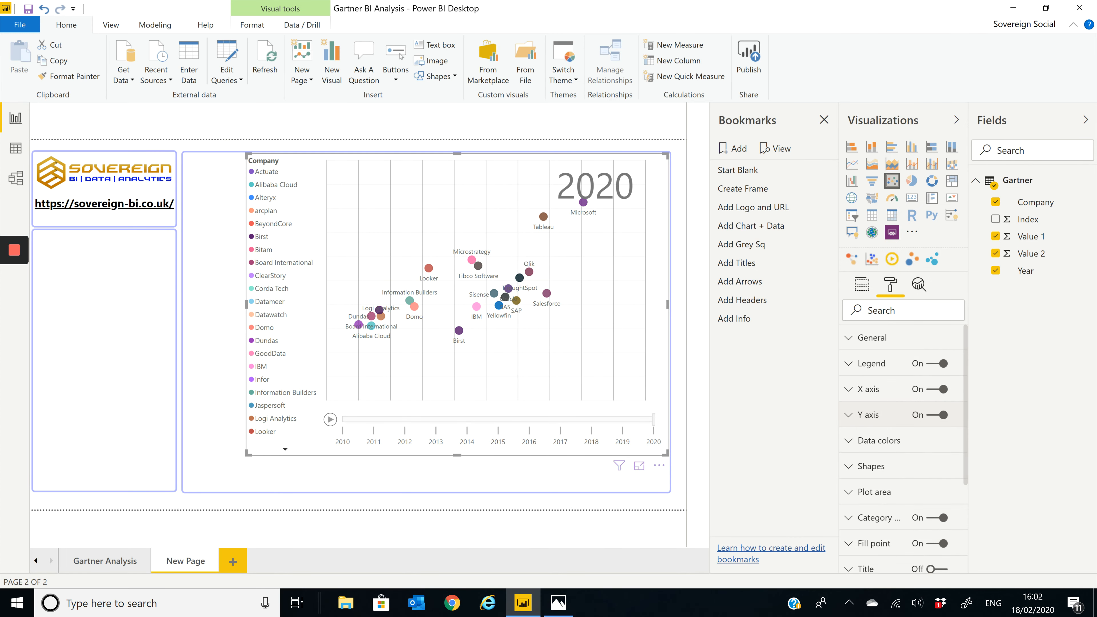
pyautogui.moveTo(753, 207)
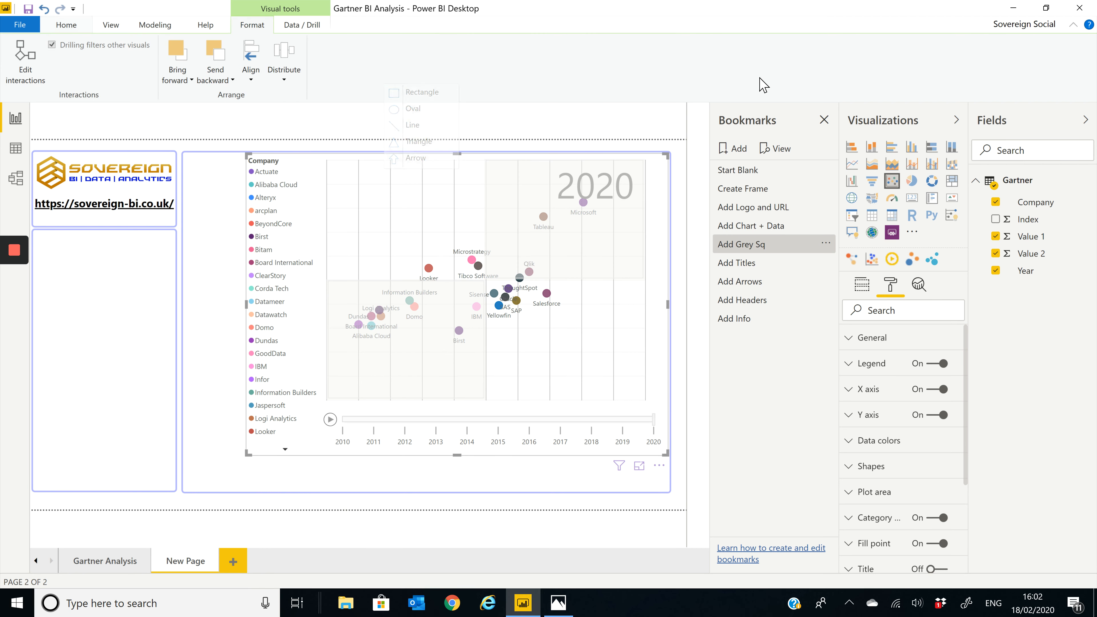
# Show the Selection pane and select the Grey sql Bottom and Grey Sq top layers.
pyautogui.click(110, 24)
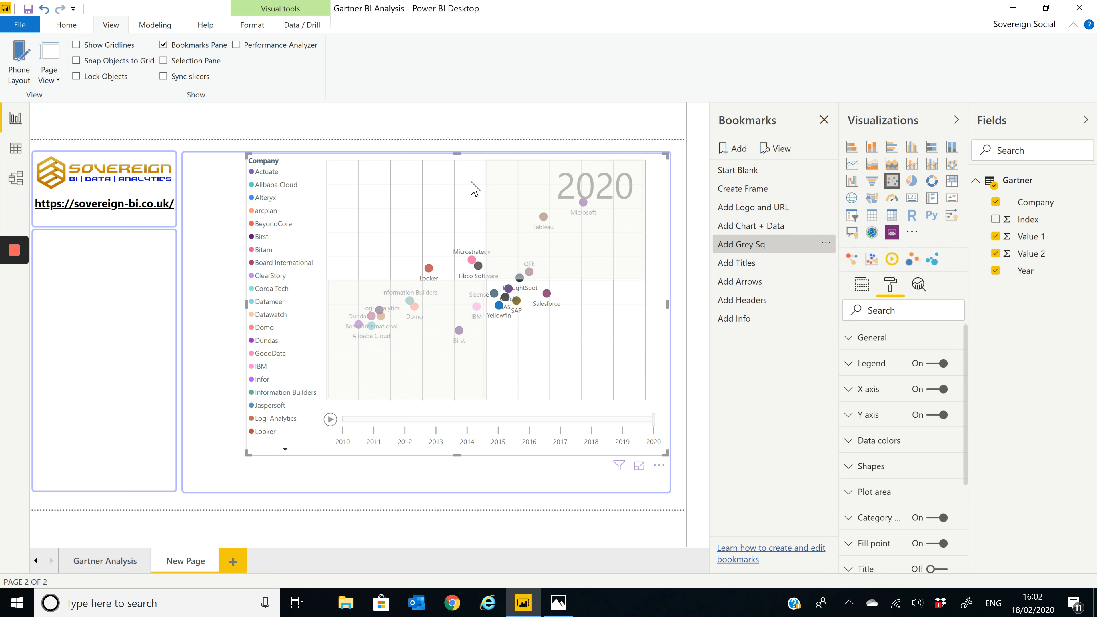
pyautogui.click(164, 60)
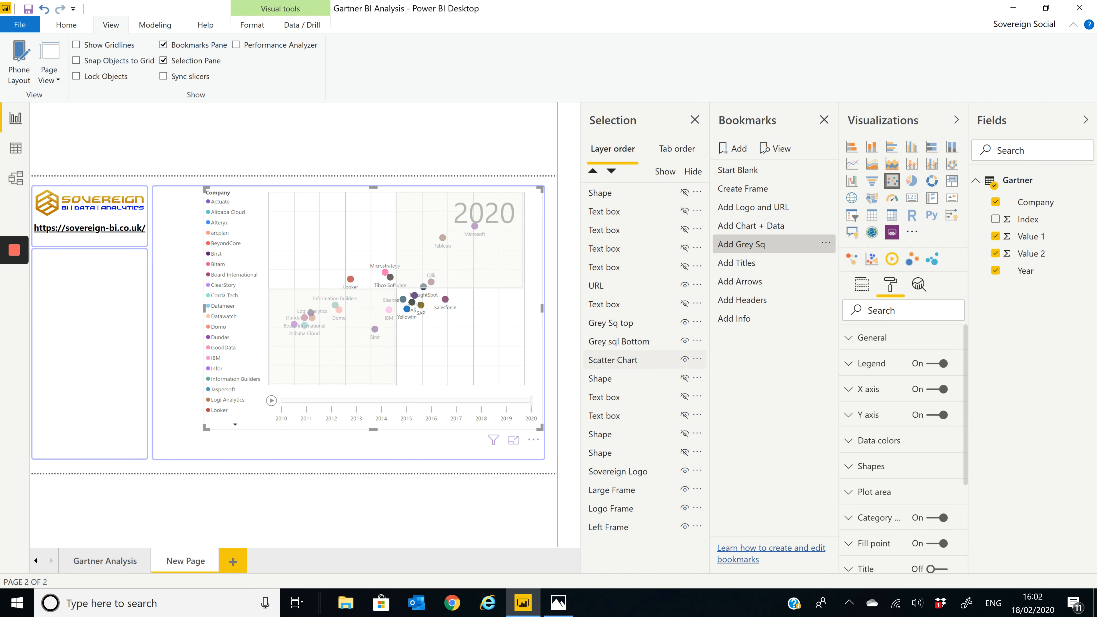
pyautogui.click(618, 340)
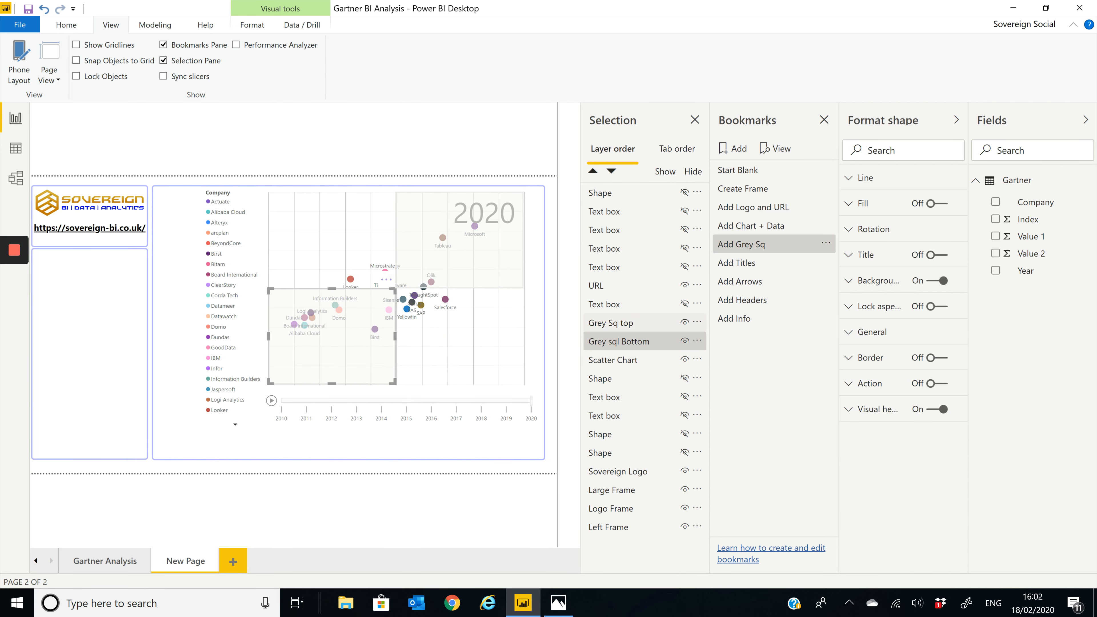
pyautogui.click(610, 322)
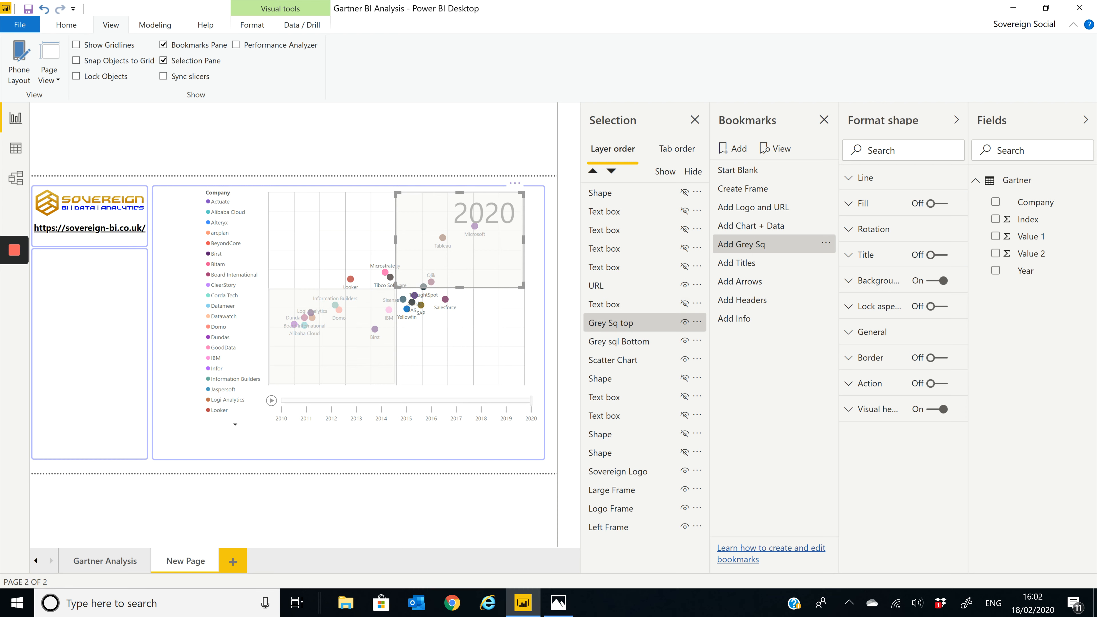
# Reselect the bottom grey square, hide the Selection pane and show it again.
pyautogui.click(618, 340)
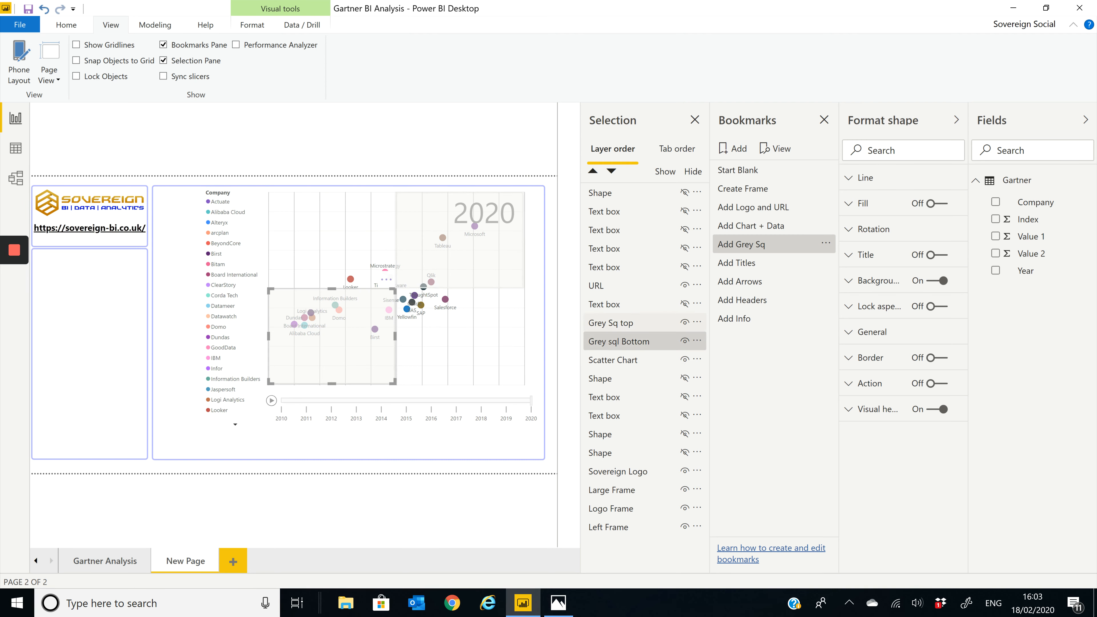
pyautogui.click(610, 322)
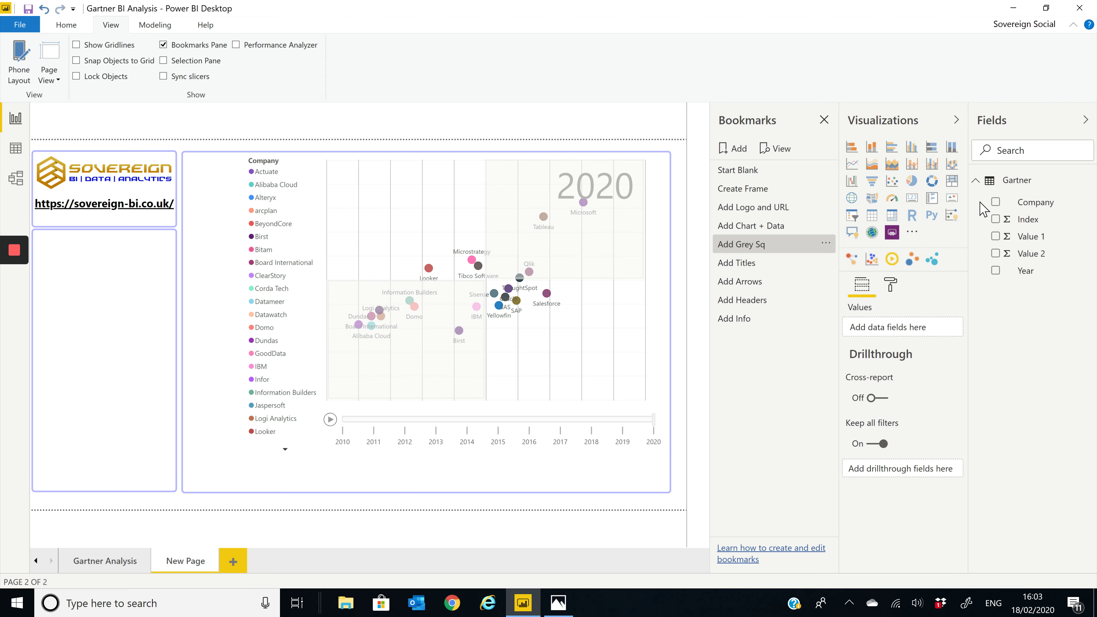
pyautogui.click(163, 60)
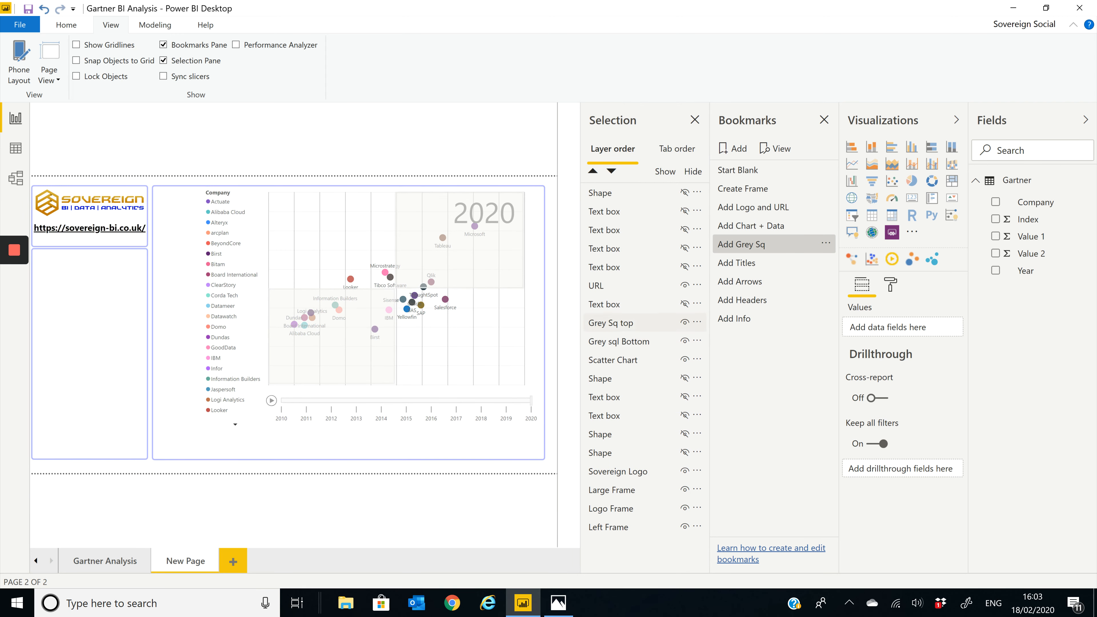
# Move Scatter Chart above the grey square layers and adjust its background so they show through.
pyautogui.click(350, 315)
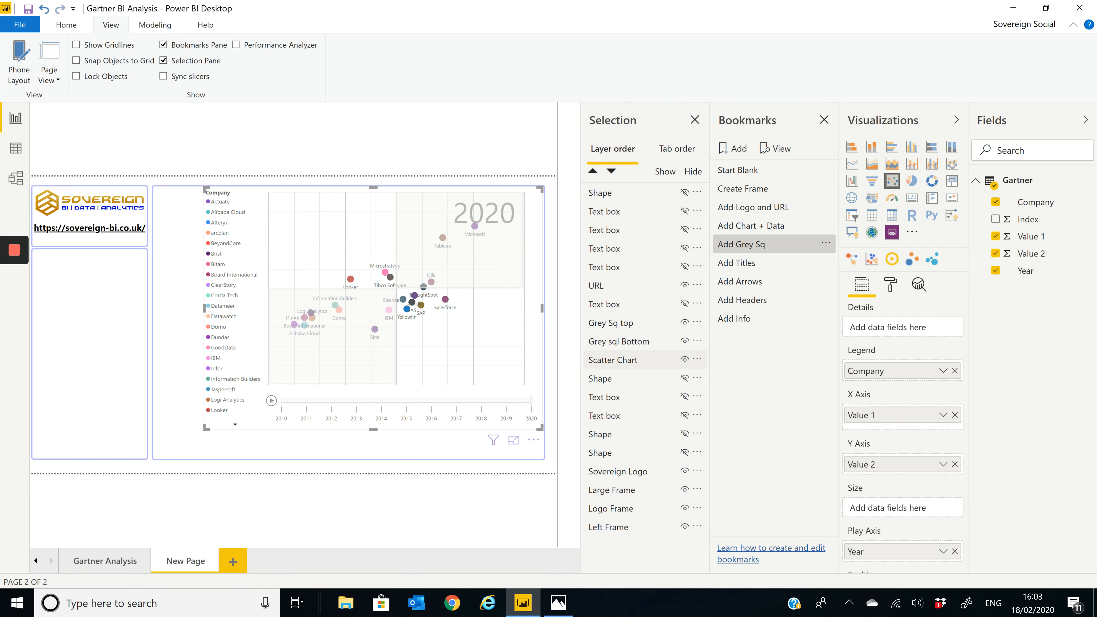
pyautogui.click(612, 359)
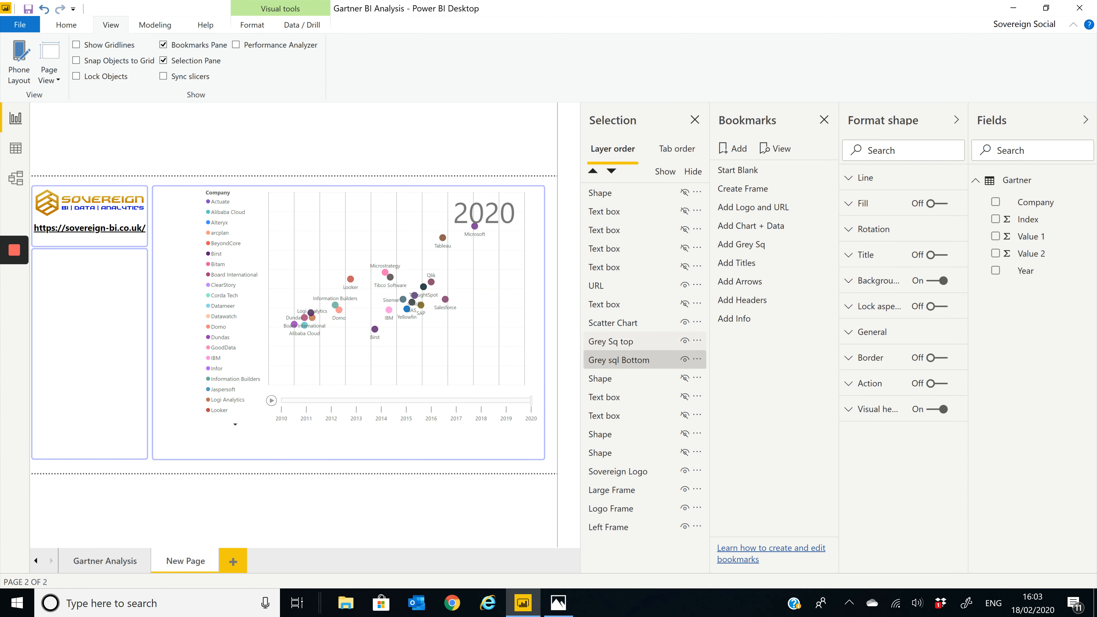
pyautogui.click(612, 322)
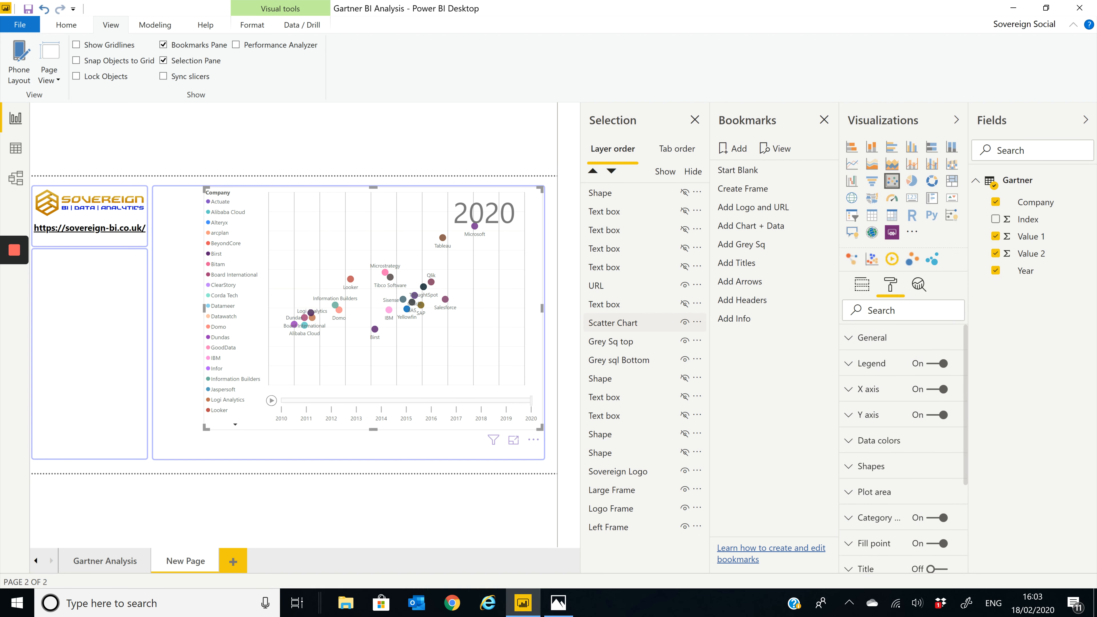
pyautogui.scroll(-3)
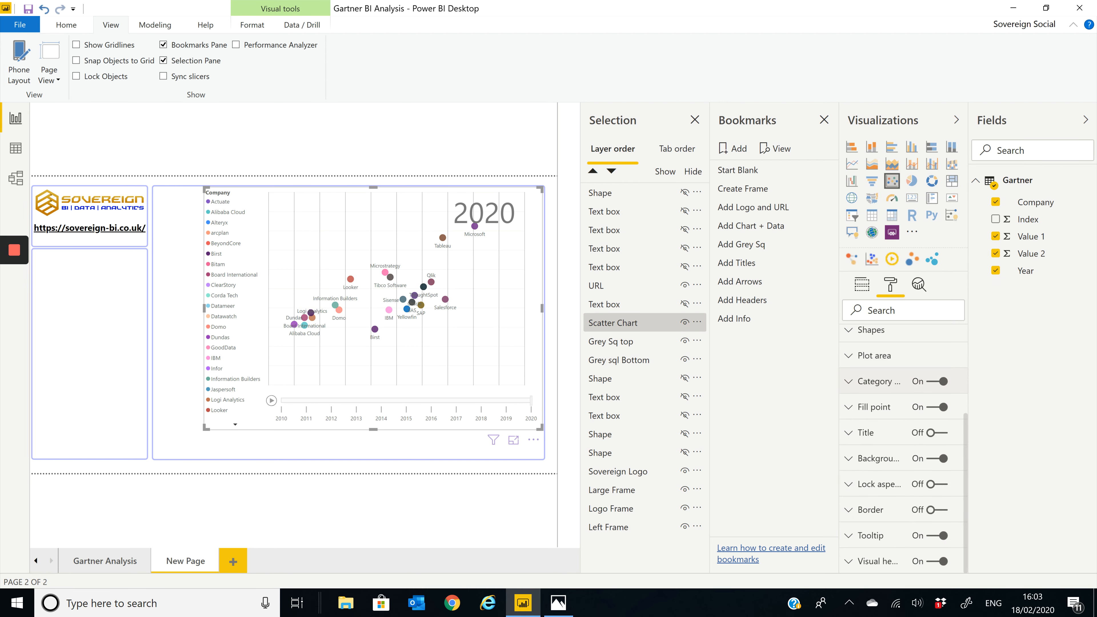
pyautogui.click(876, 459)
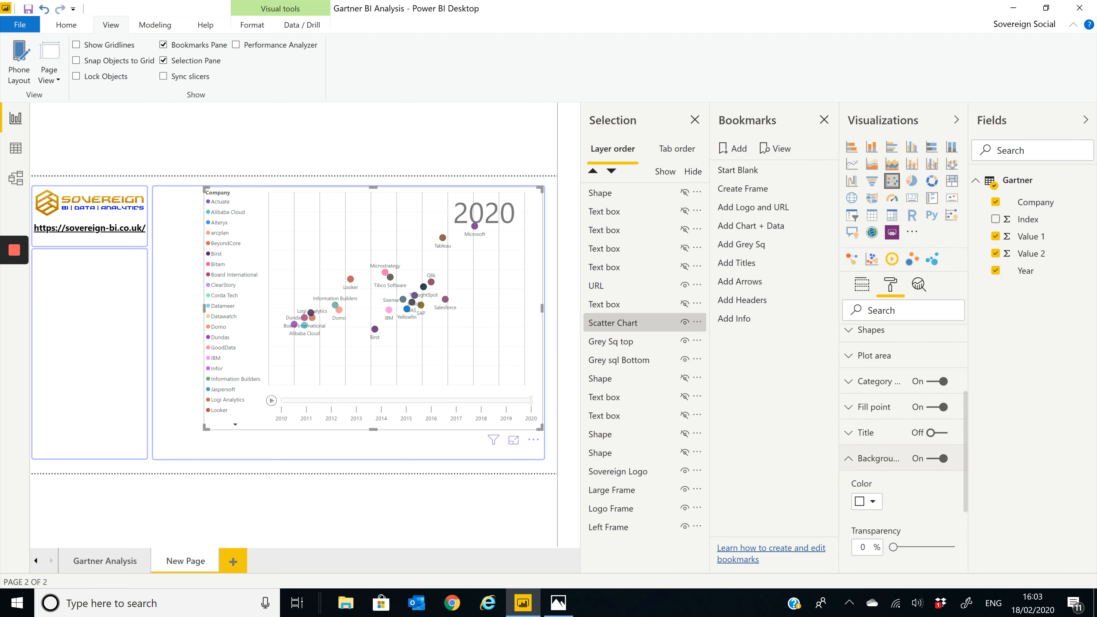
pyautogui.scroll(-3)
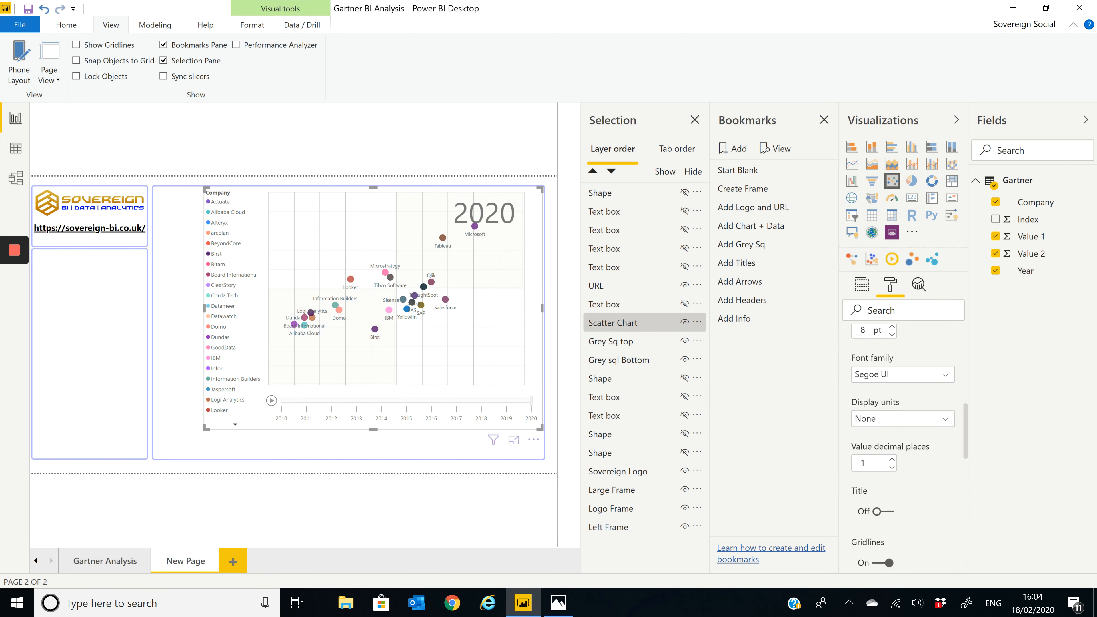
# Switch off the scatter chart's X axis gridlines.
pyautogui.scroll(-3)
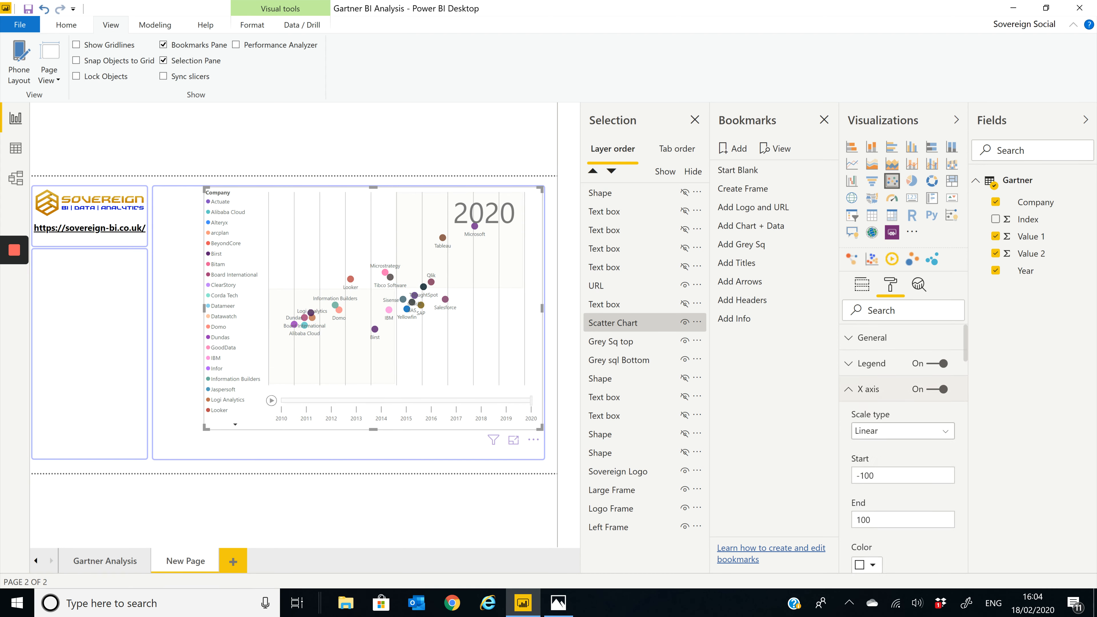
pyautogui.scroll(-3)
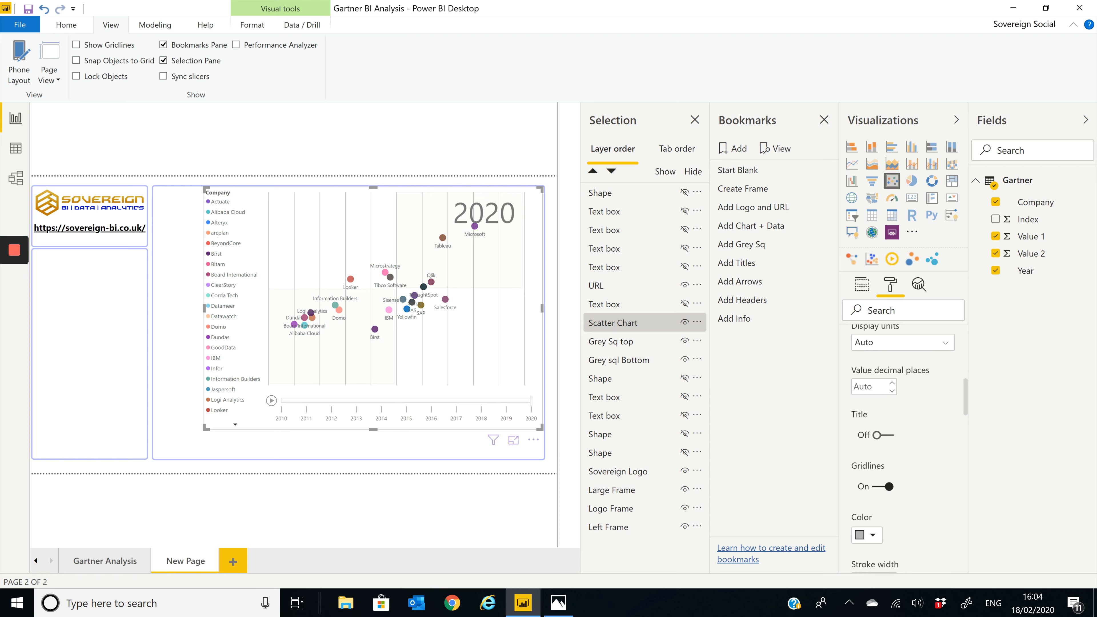
pyautogui.click(871, 486)
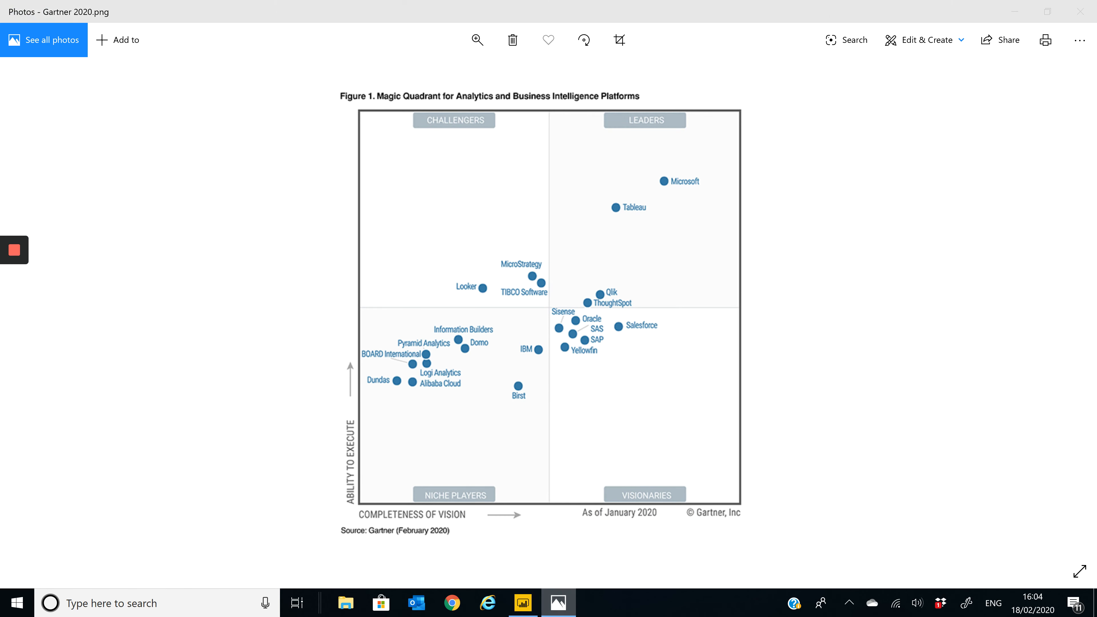
pyautogui.click(522, 602)
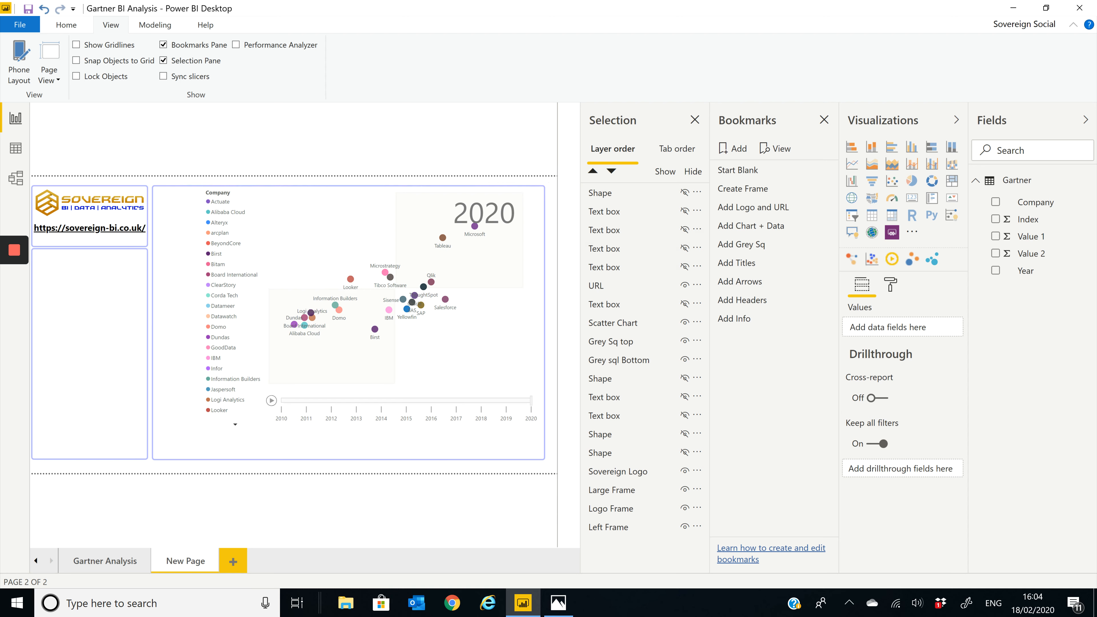
pyautogui.moveTo(736, 262)
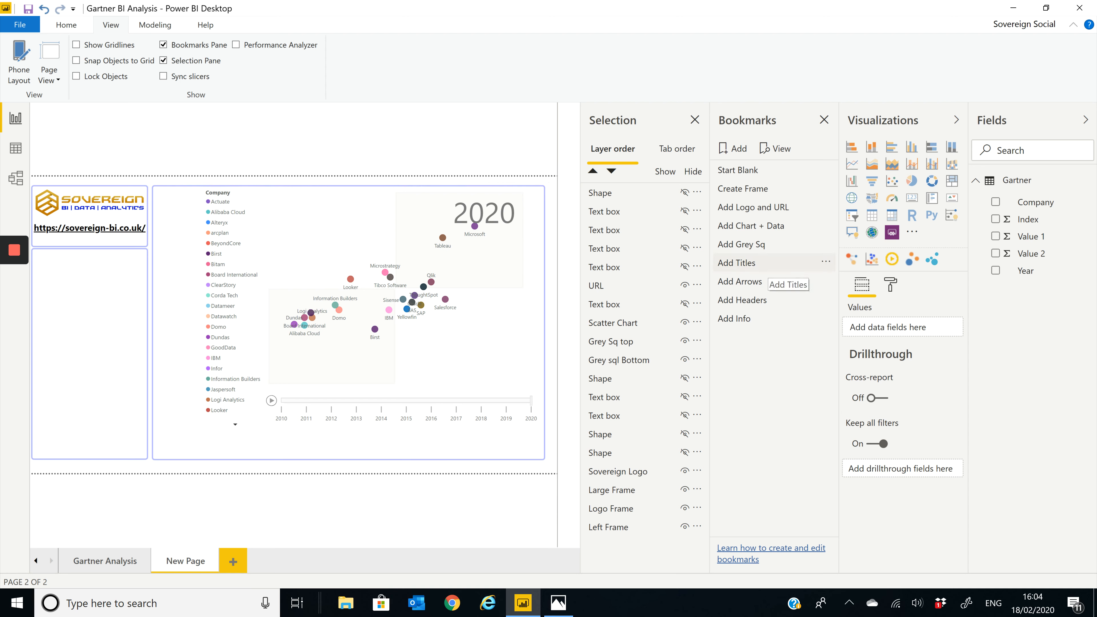
# Apply the Add Titles bookmark to show ABILITY TO EXECUTE and COMPLETENESS OF VISION, then deselect.
pyautogui.click(737, 262)
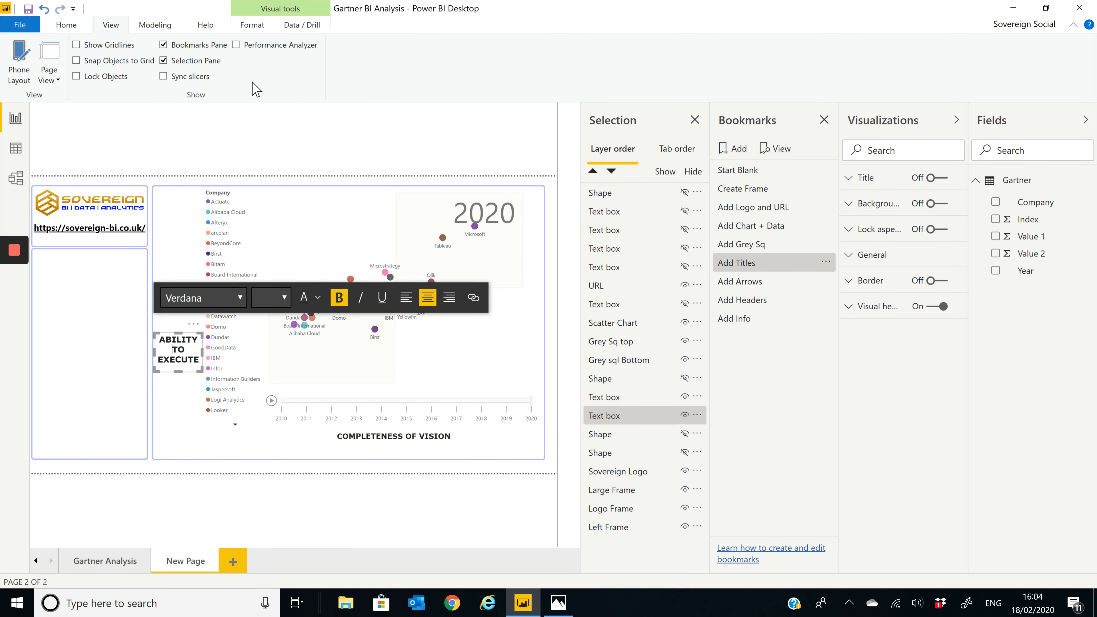
pyautogui.click(66, 25)
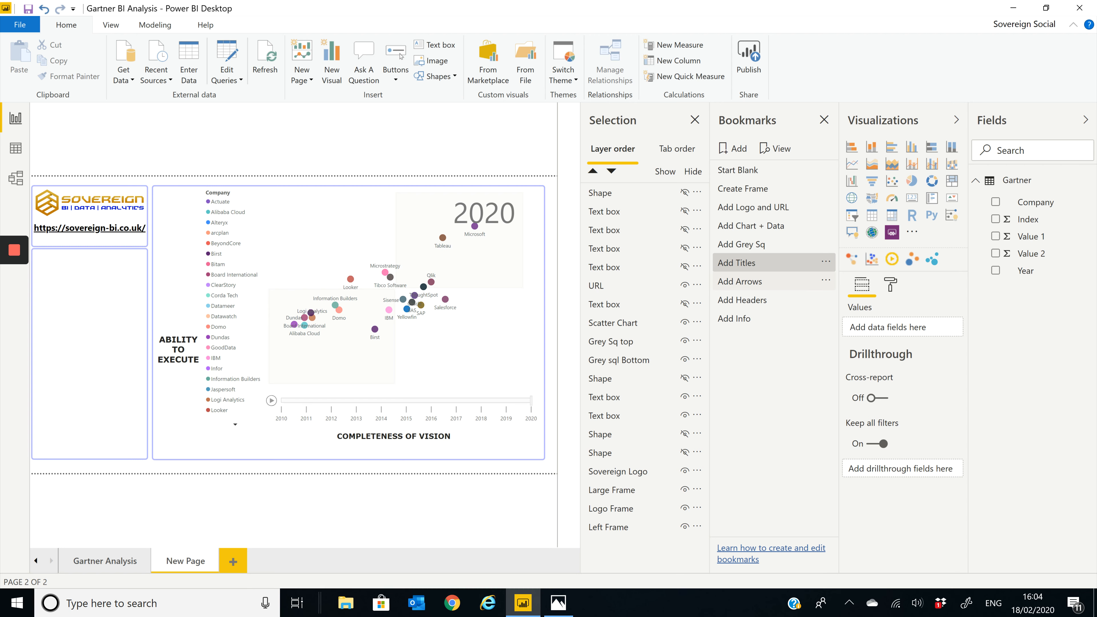
# Apply the Add Arrows bookmark for the blue axis arrows and show the Arrow entry under Home > Shapes.
pyautogui.click(739, 281)
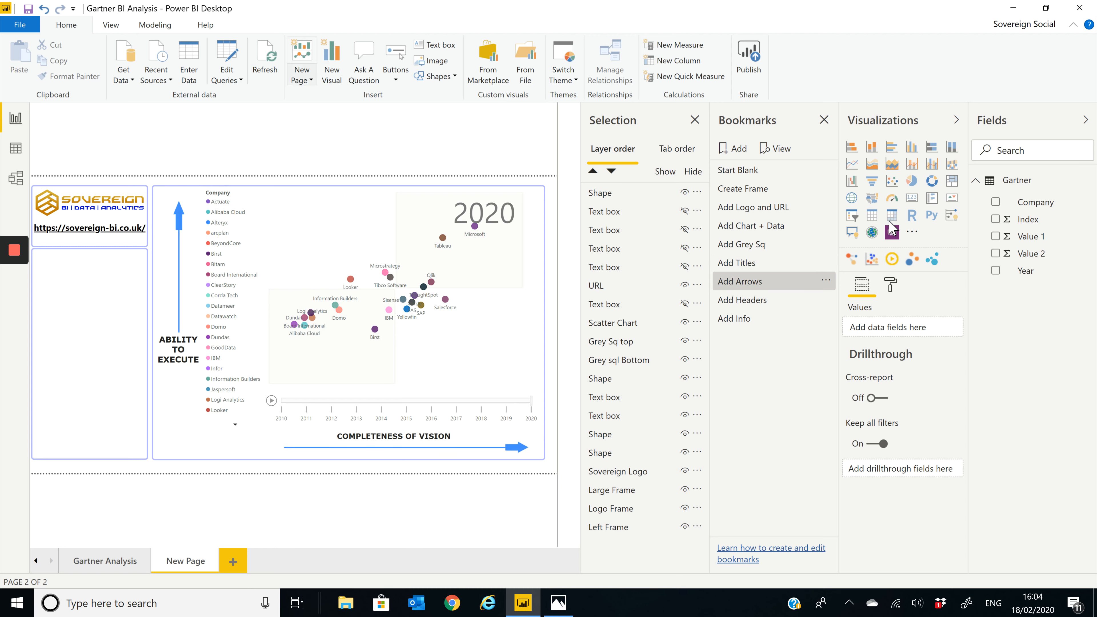
pyautogui.click(451, 75)
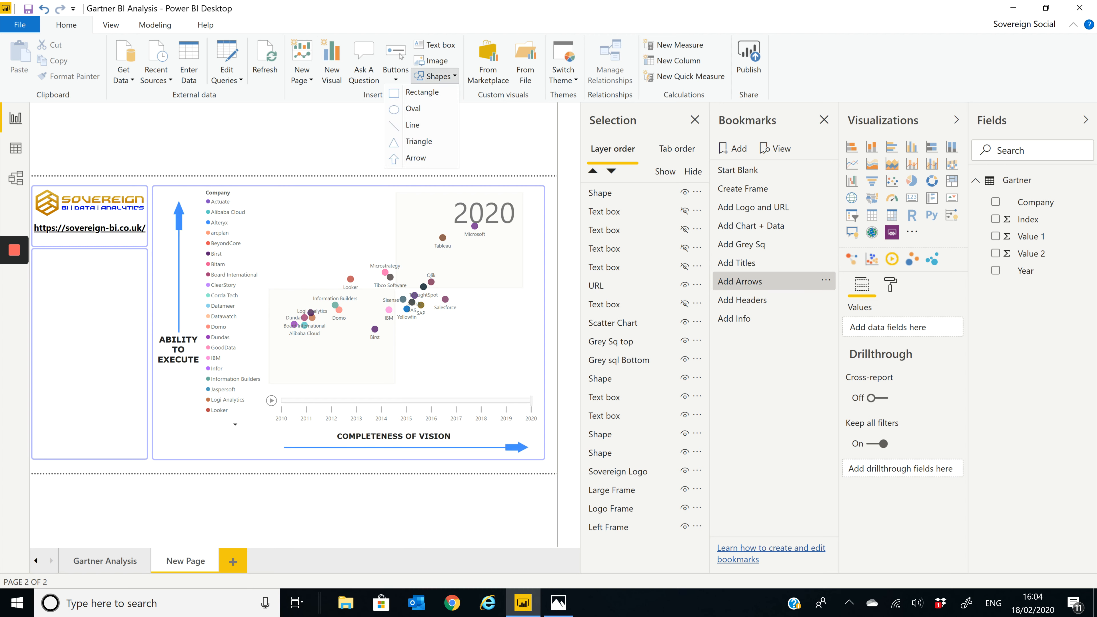
pyautogui.moveTo(413, 125)
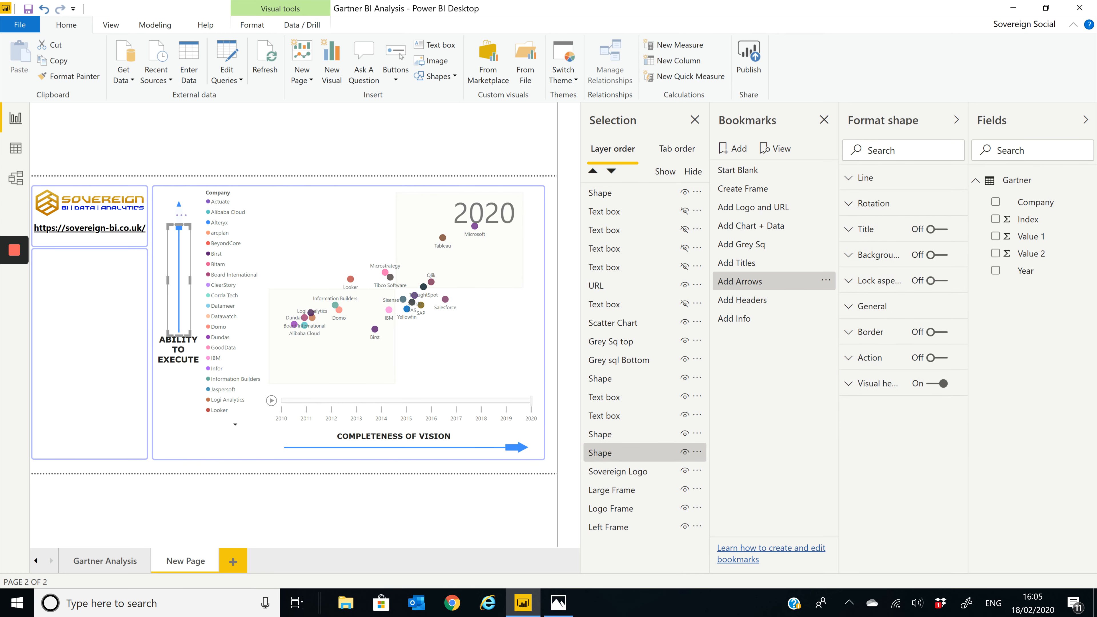
pyautogui.click(611, 489)
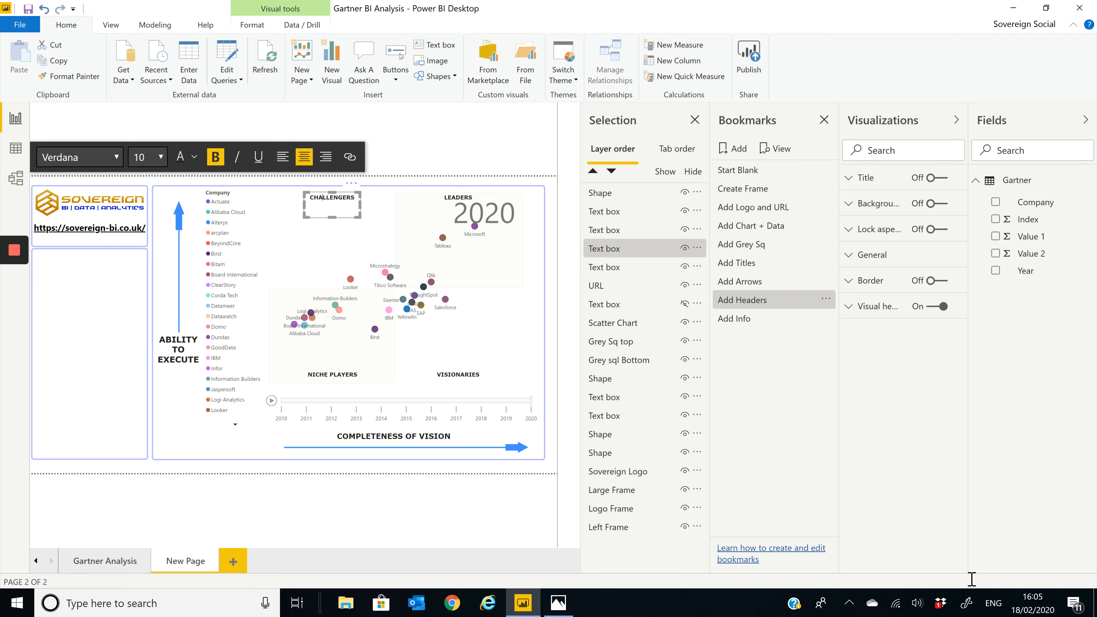
pyautogui.moveTo(1029, 150)
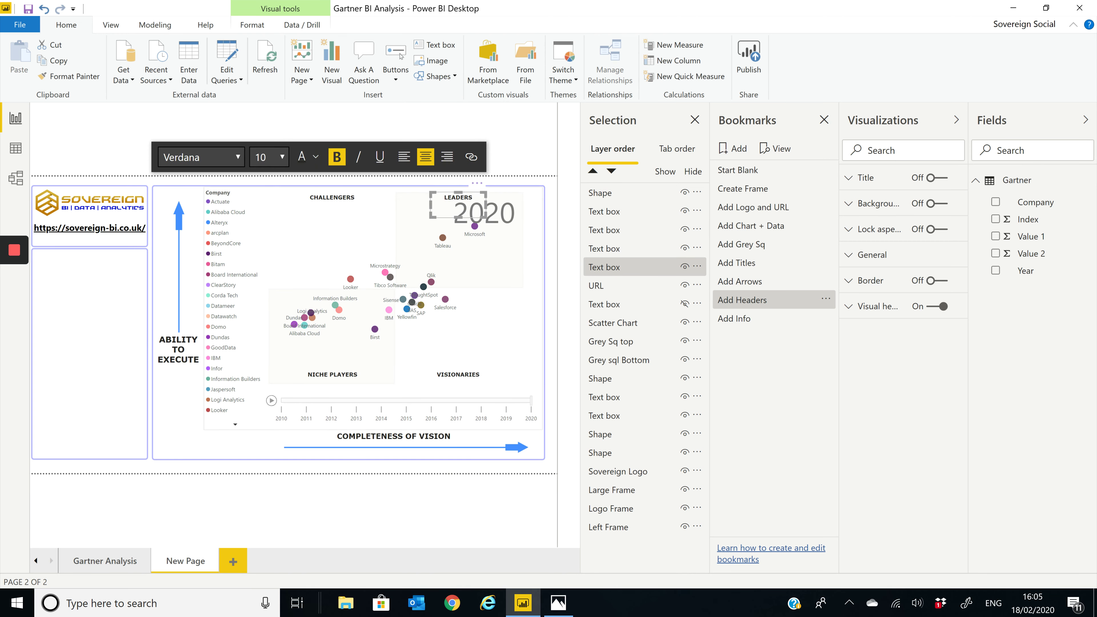
# Bring up the original Gartner 2020 quadrant picture in Photos for comparison.
pyautogui.click(948, 203)
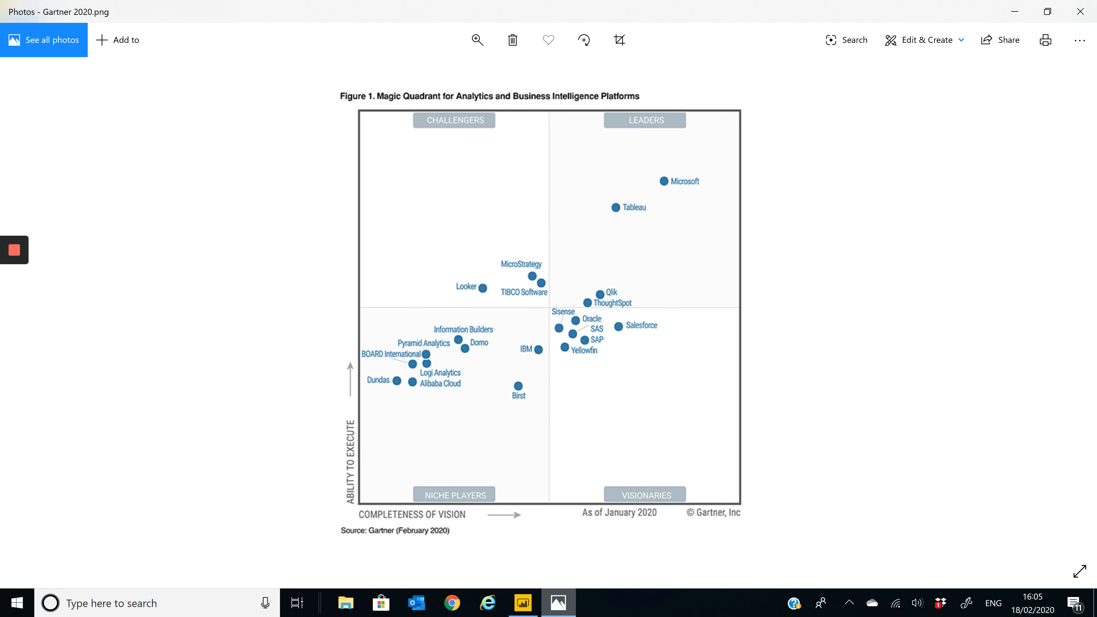
# Switch back from Photos to the Power BI report.
pyautogui.click(522, 602)
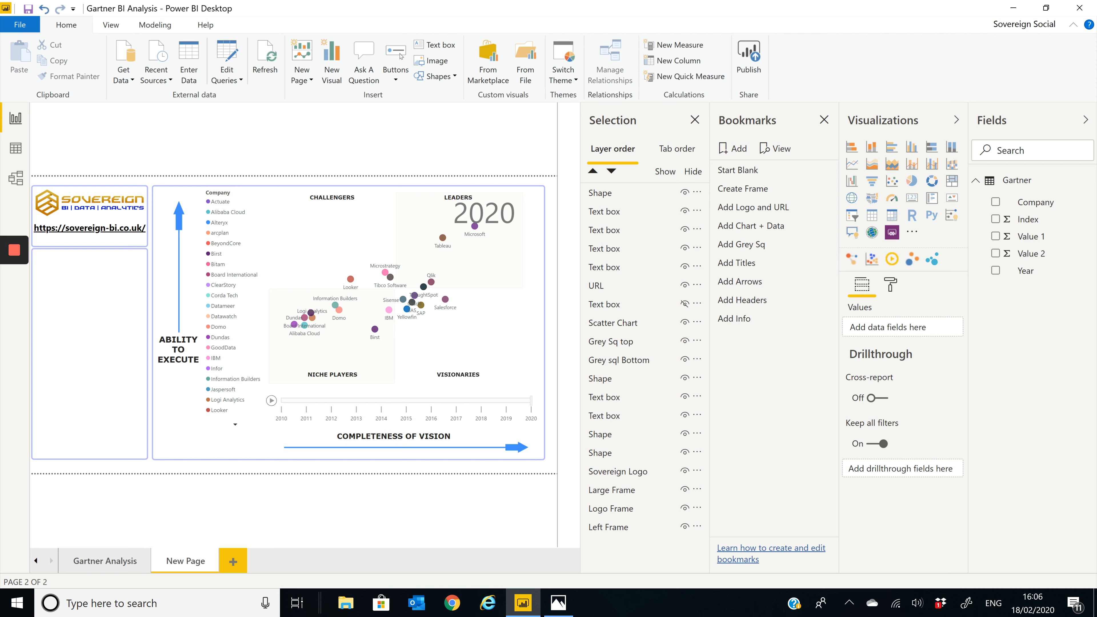
pyautogui.moveTo(743, 299)
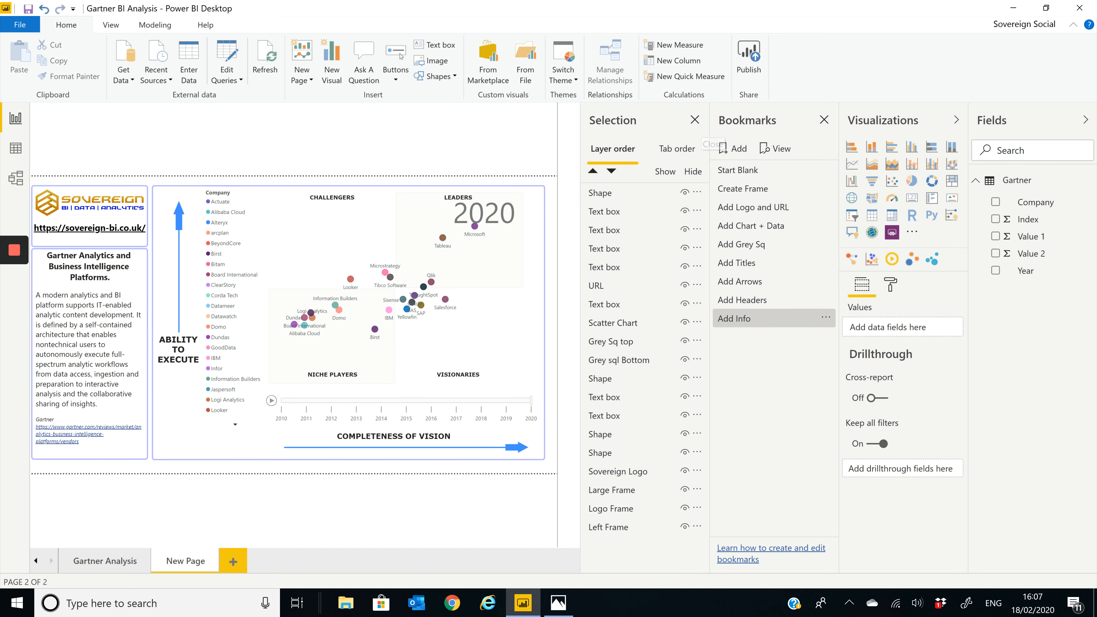
# Close the Selection pane after the Gartner info panel is shown.
pyautogui.click(695, 120)
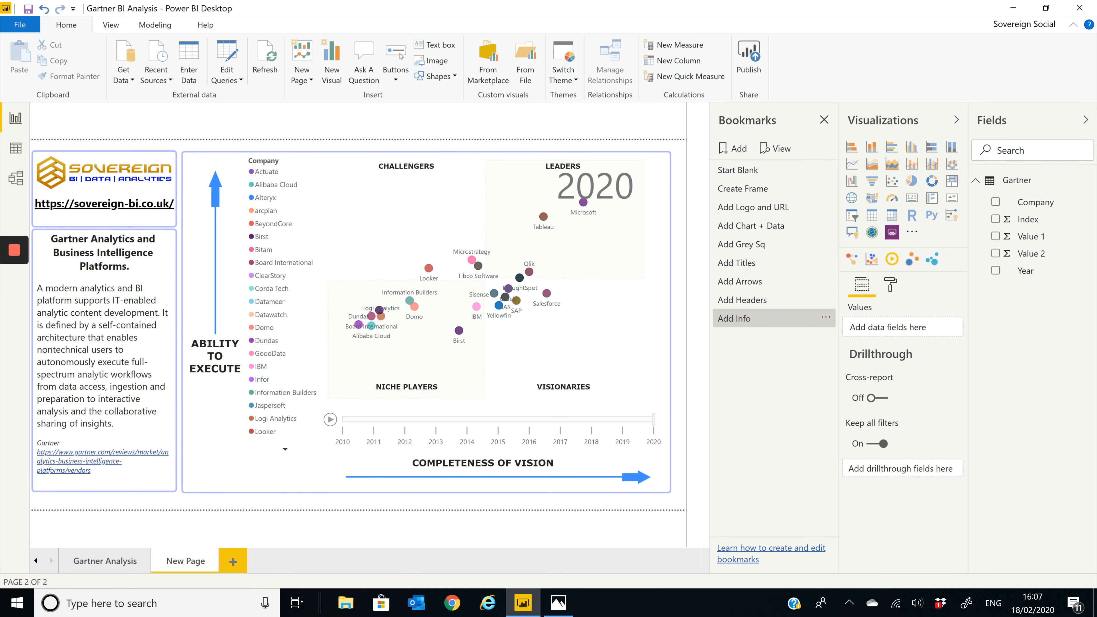
# Hide the Bookmarks pane, replay the scatter chart to 2020, and compare it with the Gartner 2020 image.
pyautogui.click(824, 119)
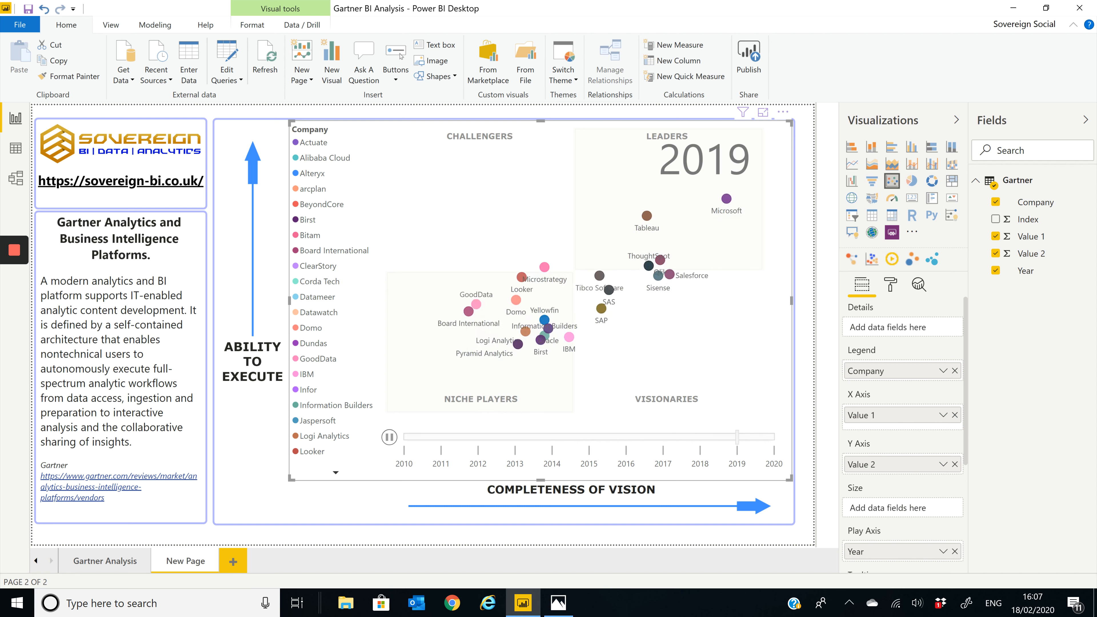
pyautogui.click(389, 436)
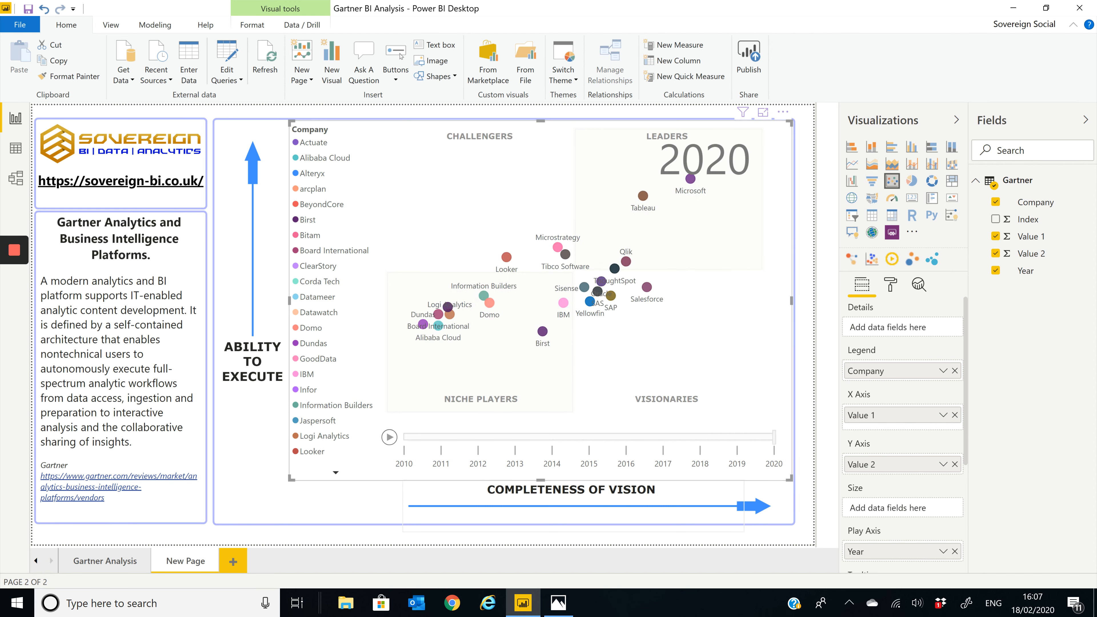
pyautogui.click(558, 602)
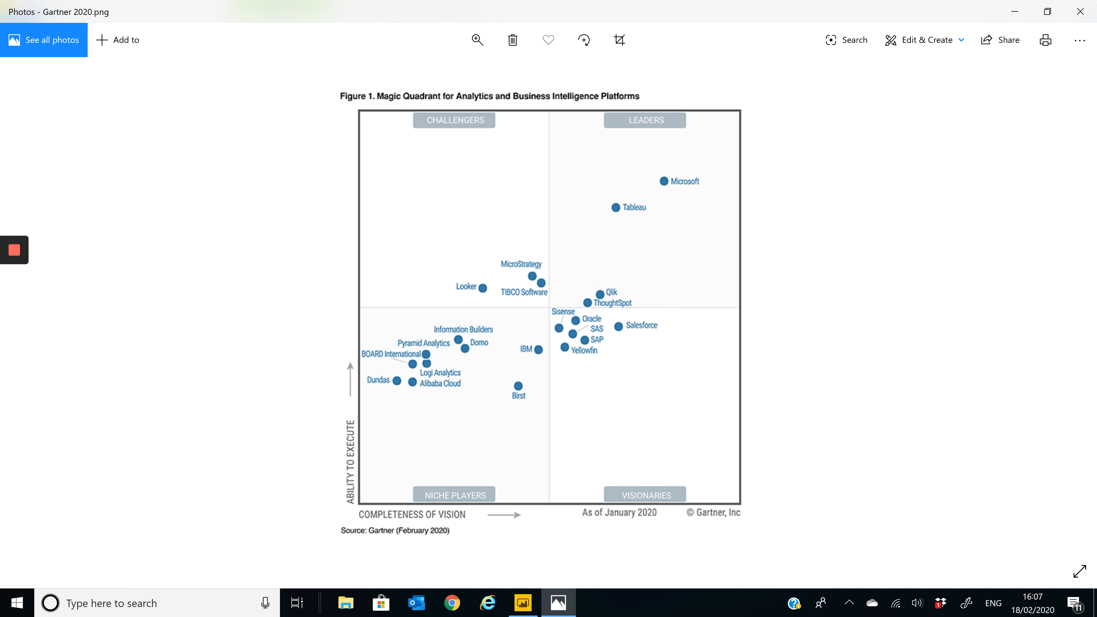
pyautogui.click(522, 602)
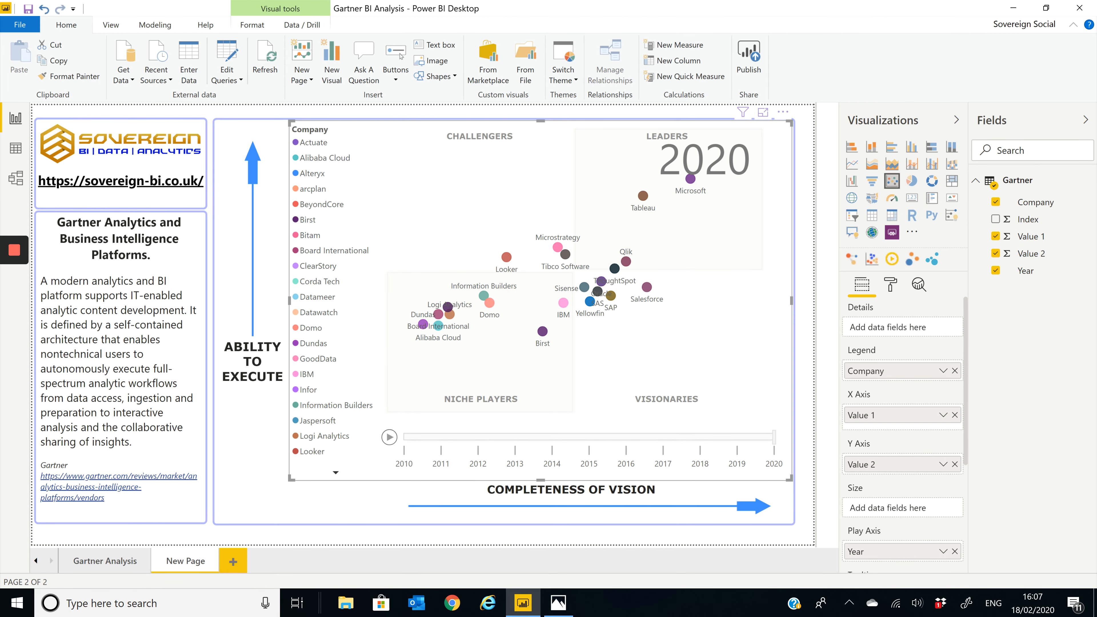
pyautogui.moveTo(583, 287)
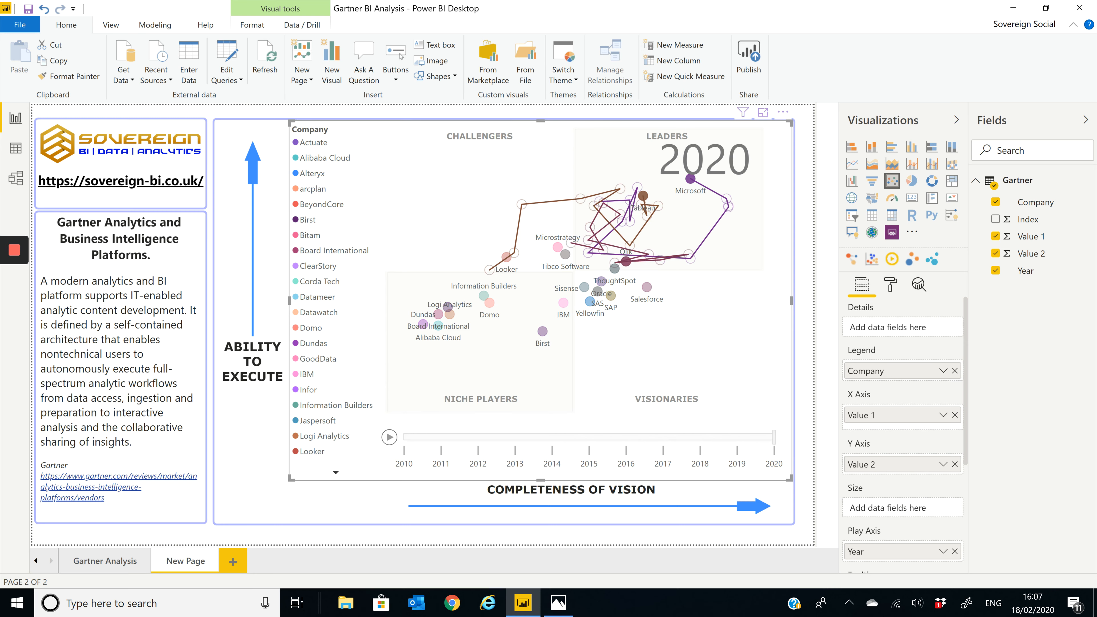
pyautogui.click(389, 437)
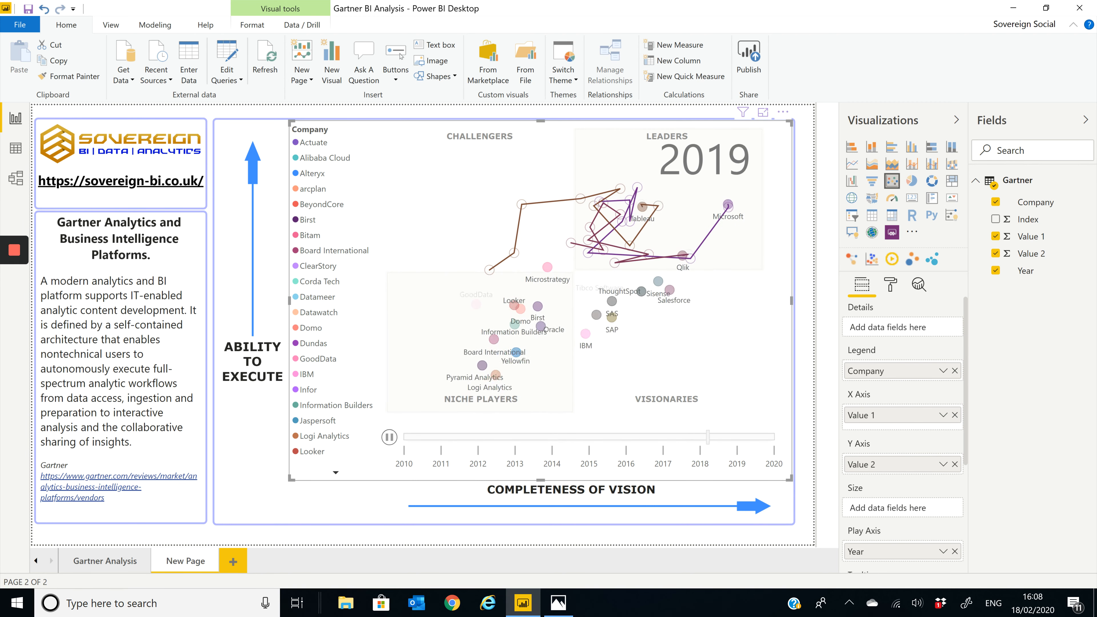
pyautogui.click(389, 436)
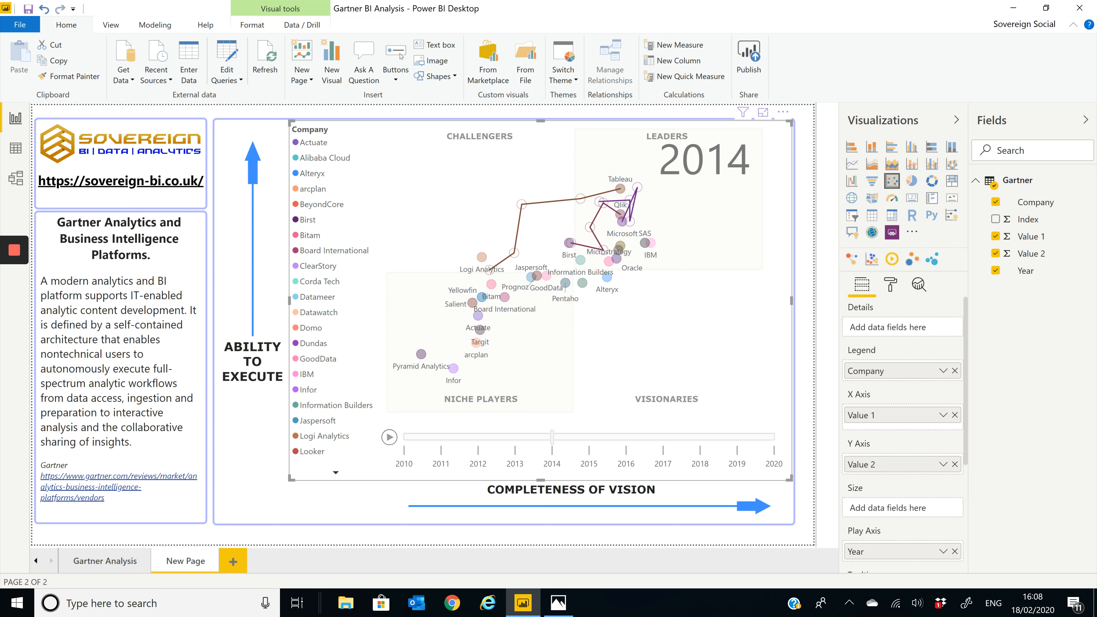
pyautogui.click(389, 437)
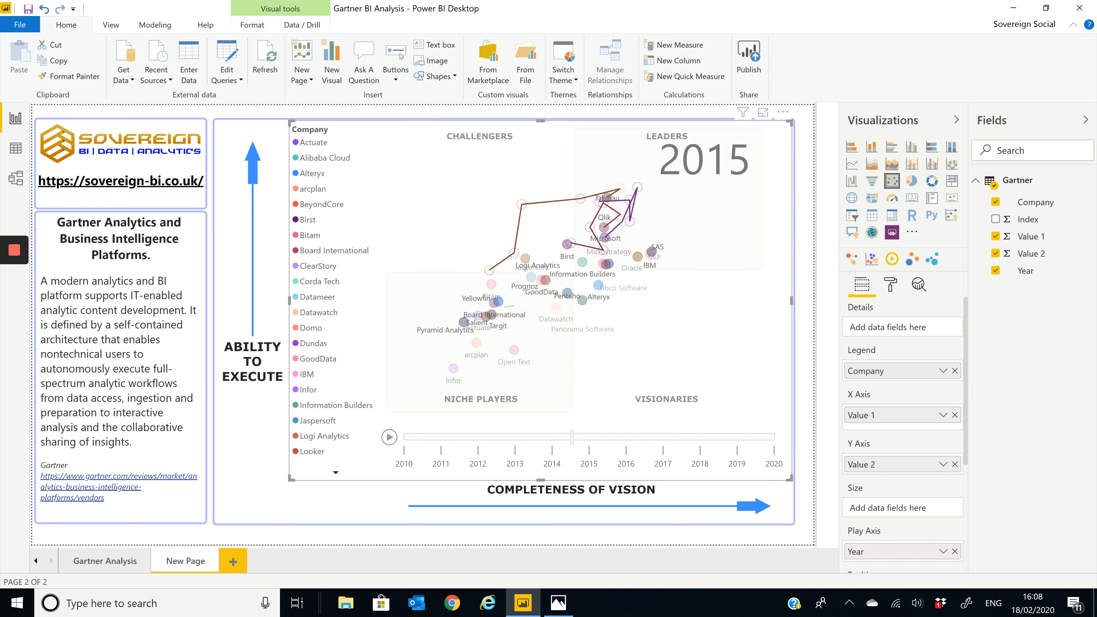
pyautogui.click(389, 436)
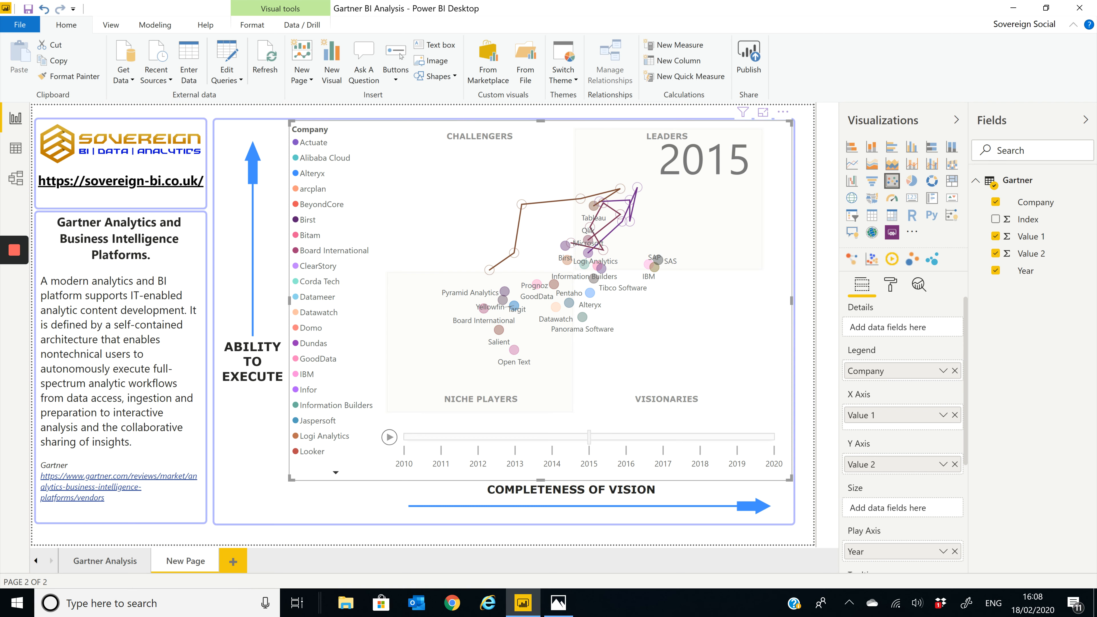
pyautogui.click(390, 437)
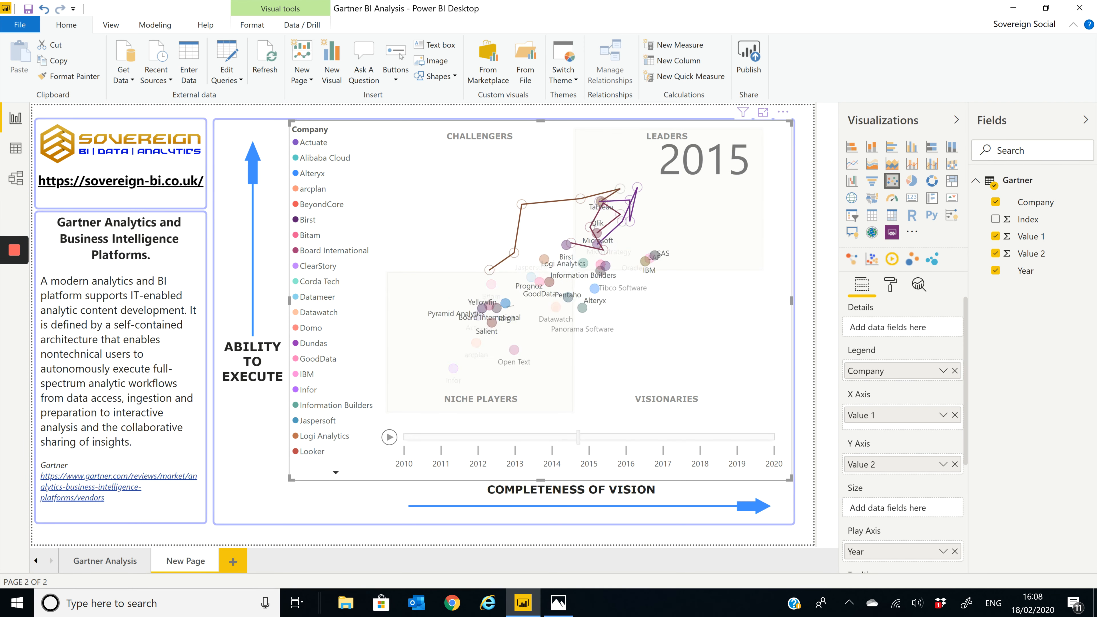
pyautogui.click(389, 437)
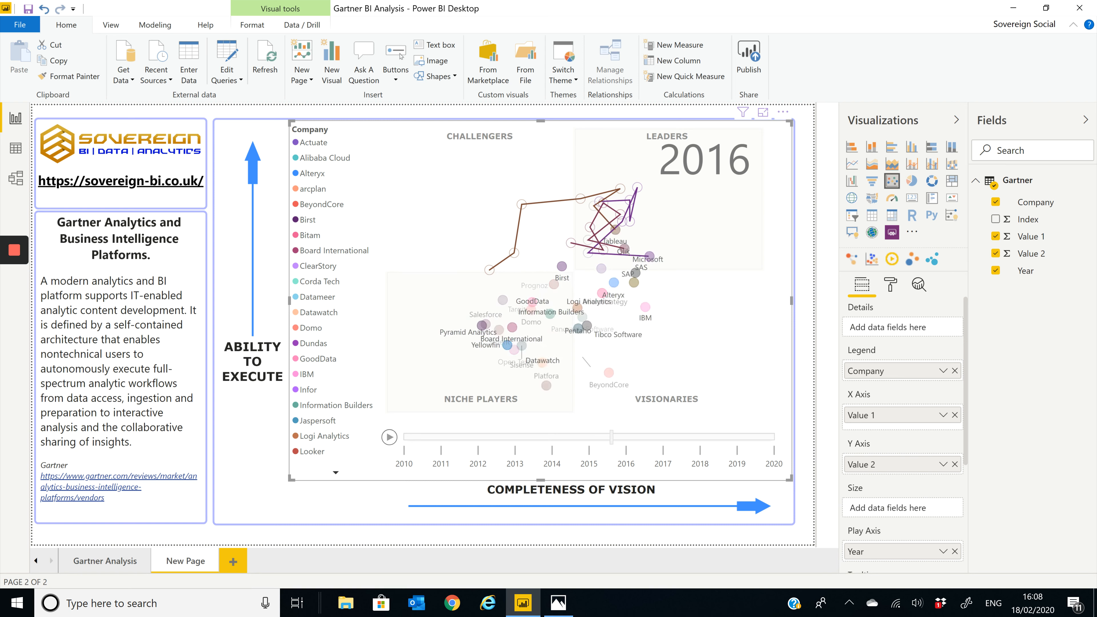
pyautogui.click(389, 436)
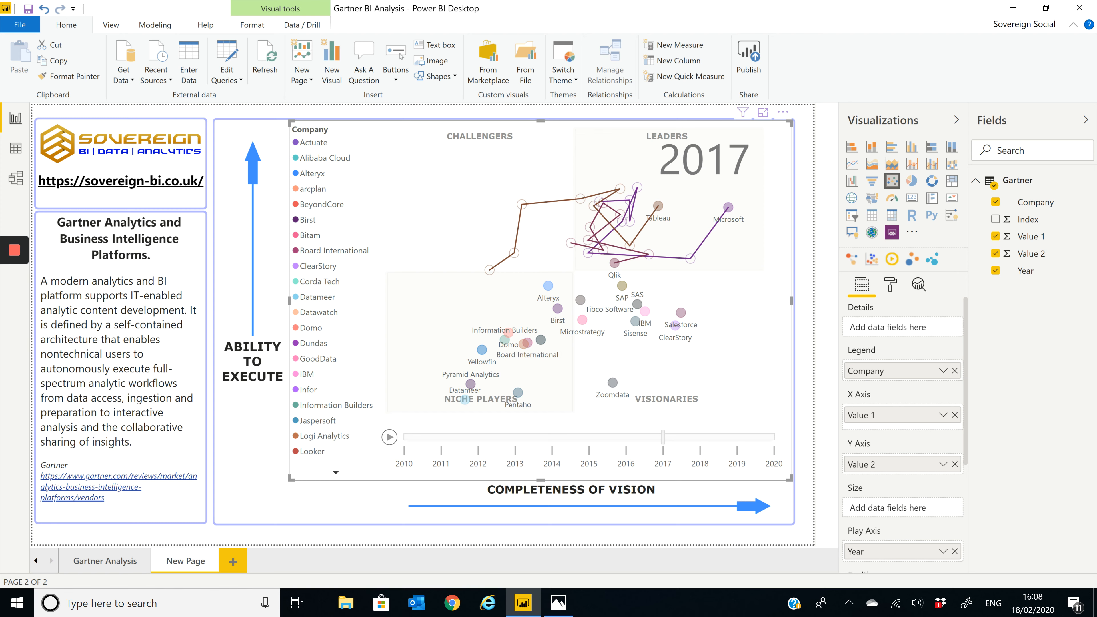
pyautogui.click(676, 436)
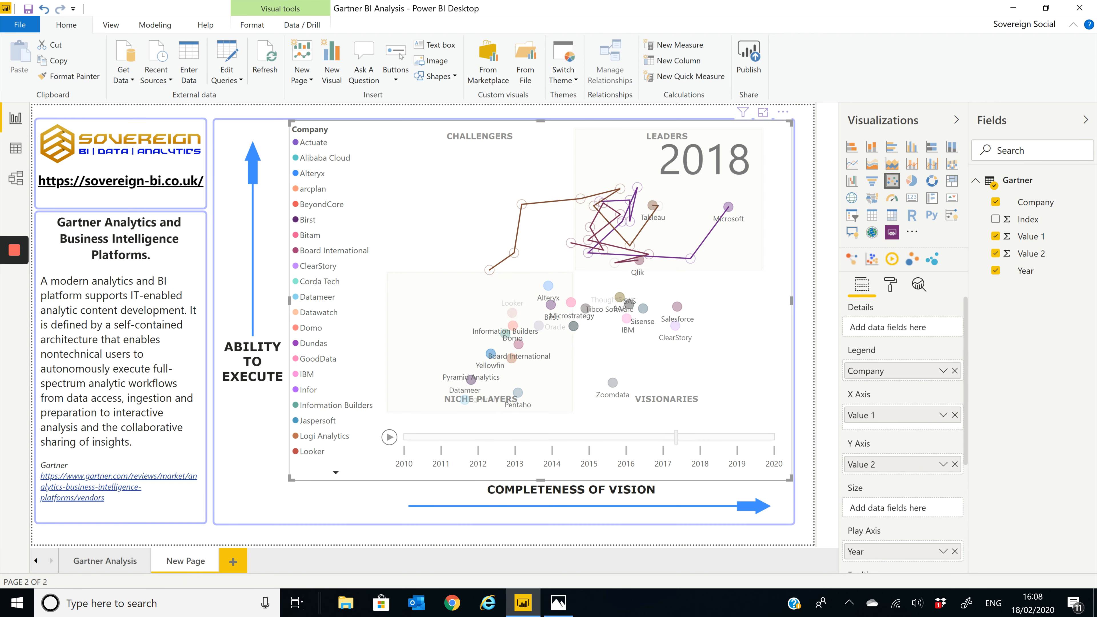
pyautogui.click(389, 437)
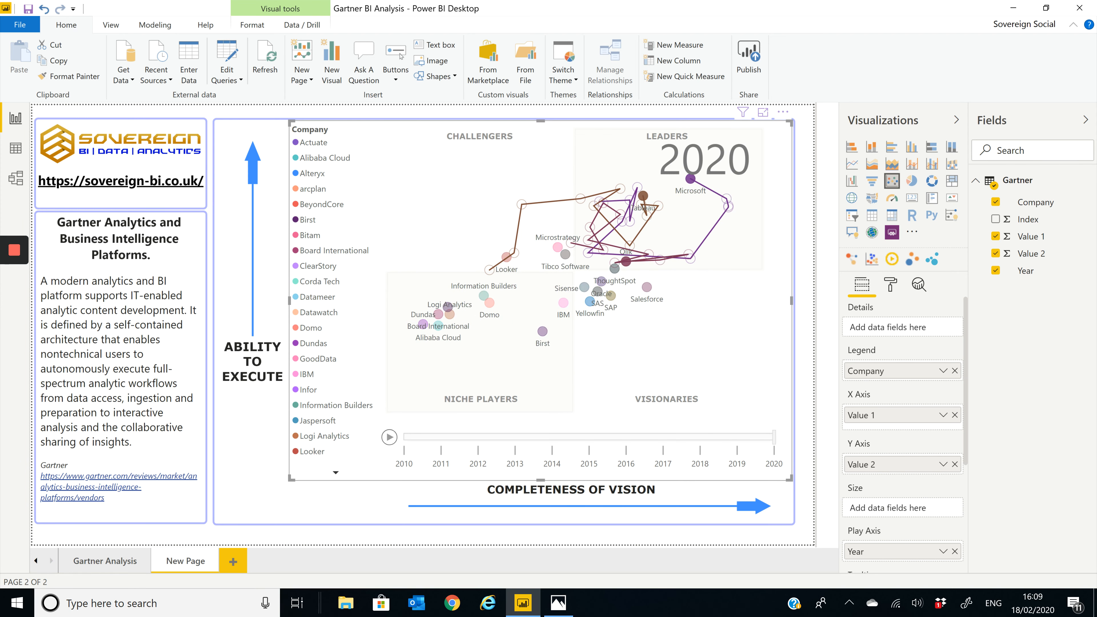
pyautogui.moveTo(693, 178)
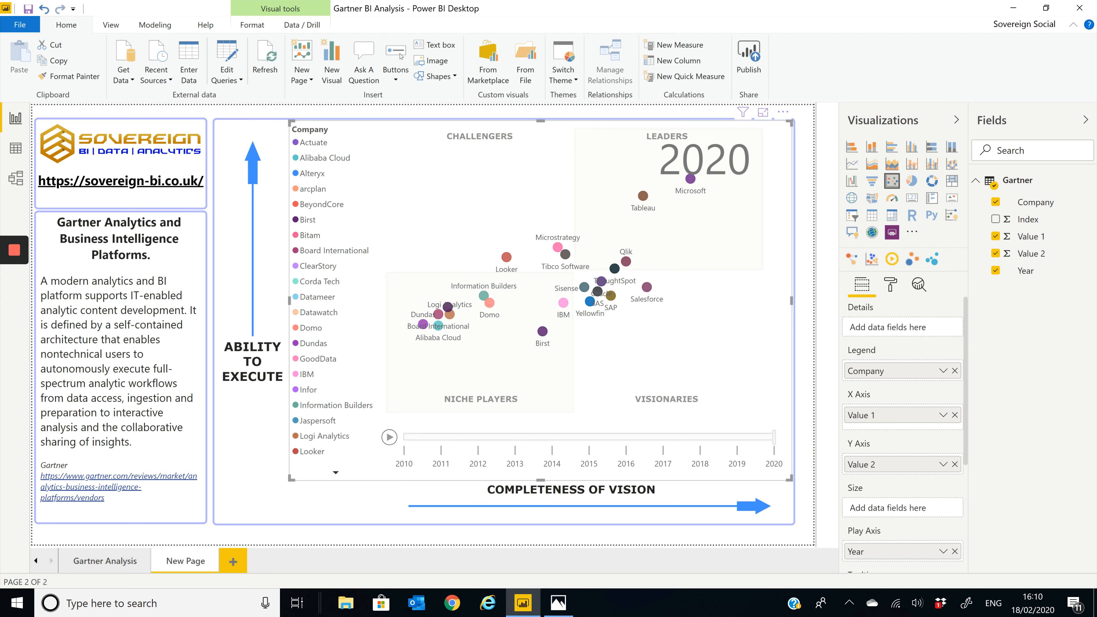
# Deselect the chart and show the Page background settings with the image at 100% transparency.
pyautogui.click(890, 284)
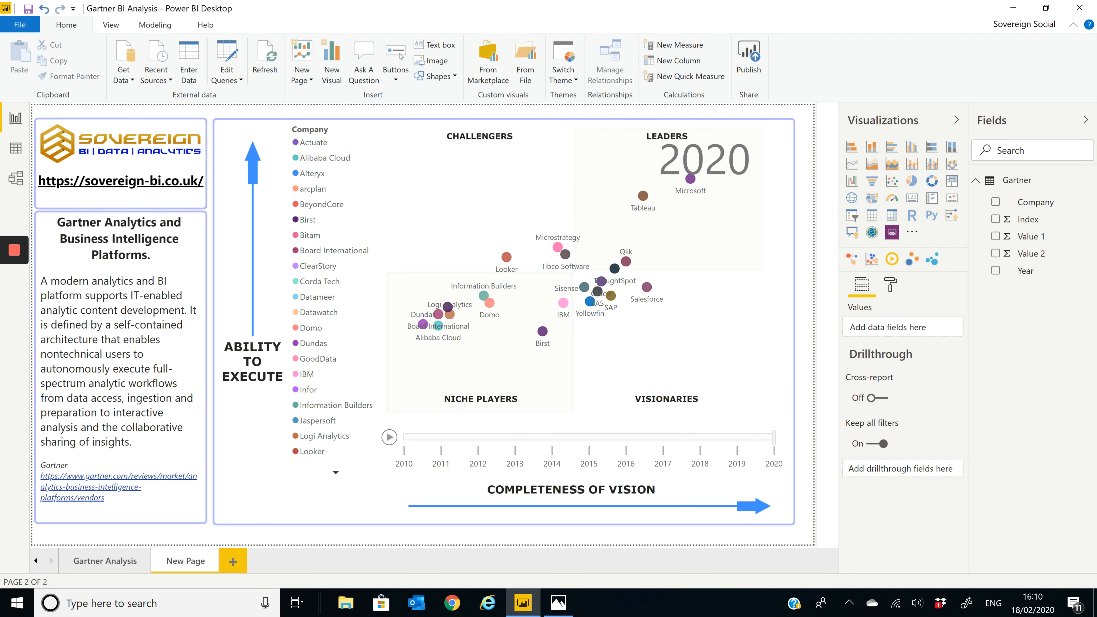
pyautogui.click(890, 285)
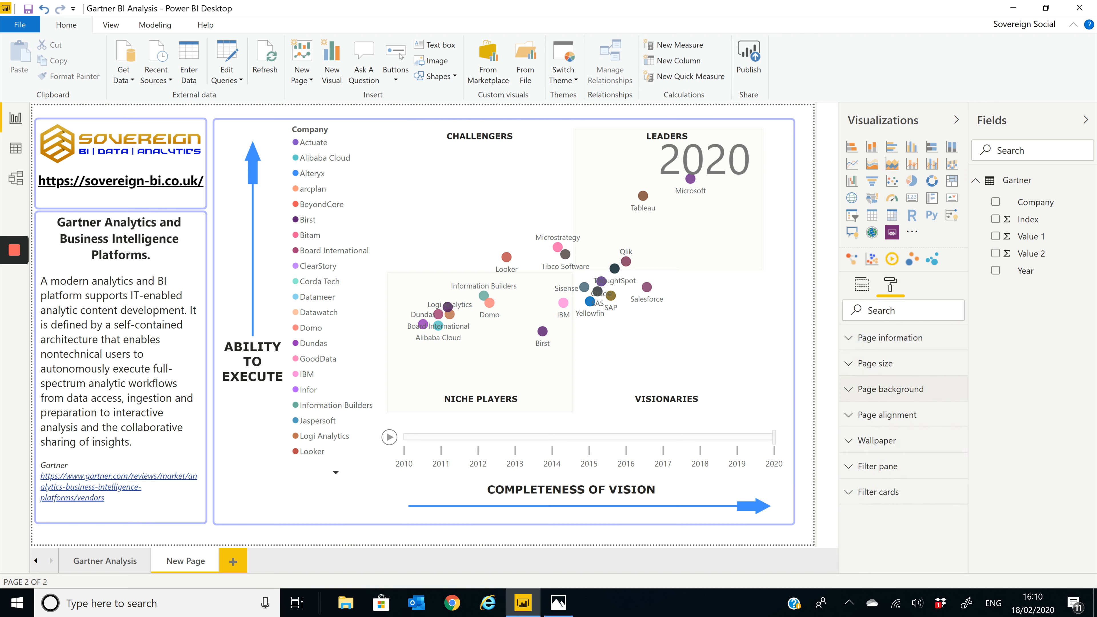
pyautogui.click(892, 389)
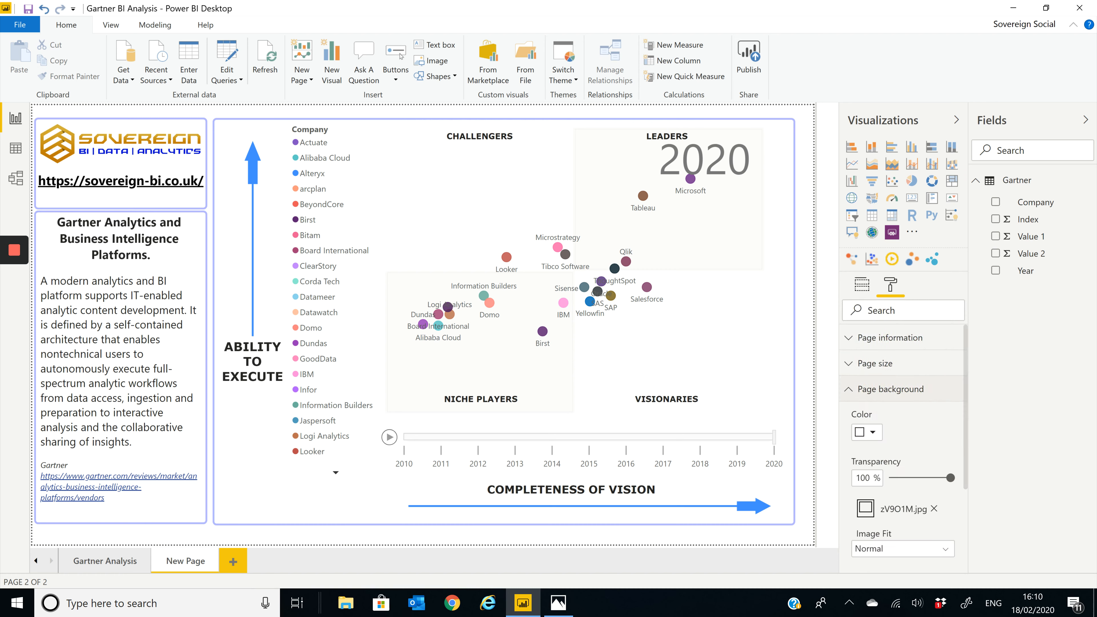